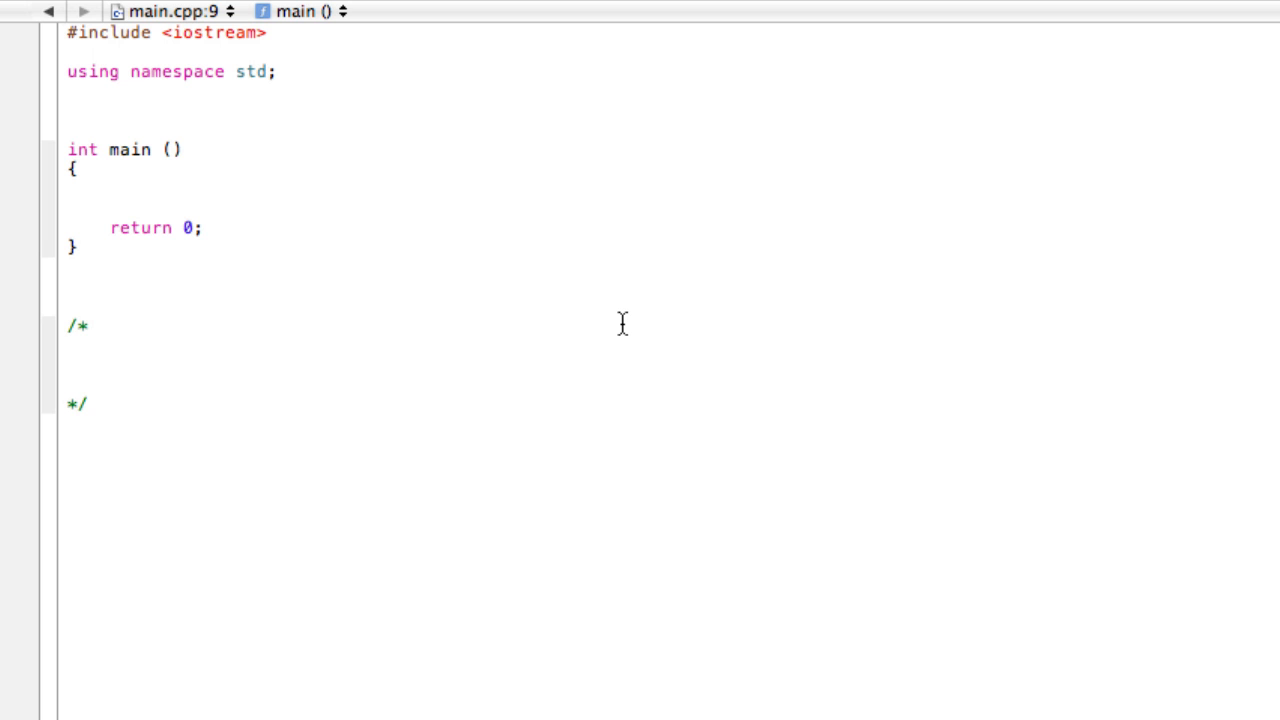
Type cout << 5/2 inside main's empty body
click(110, 189)
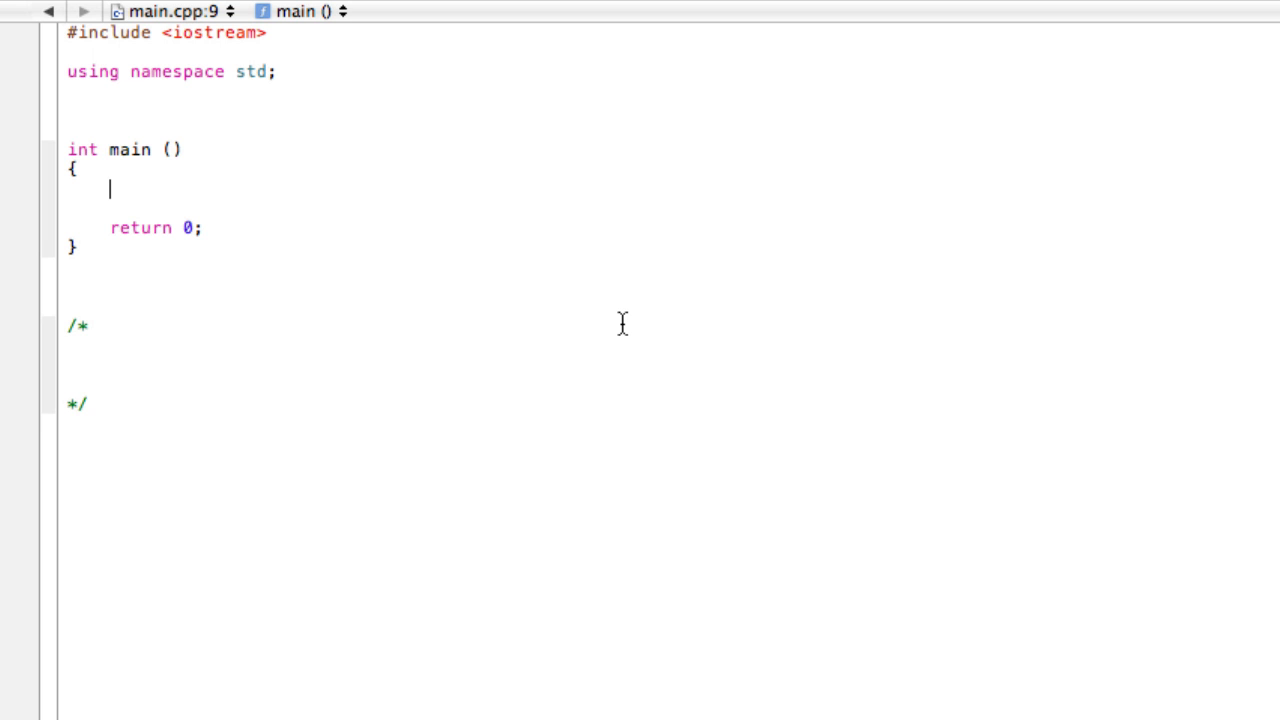
text(cout <<)
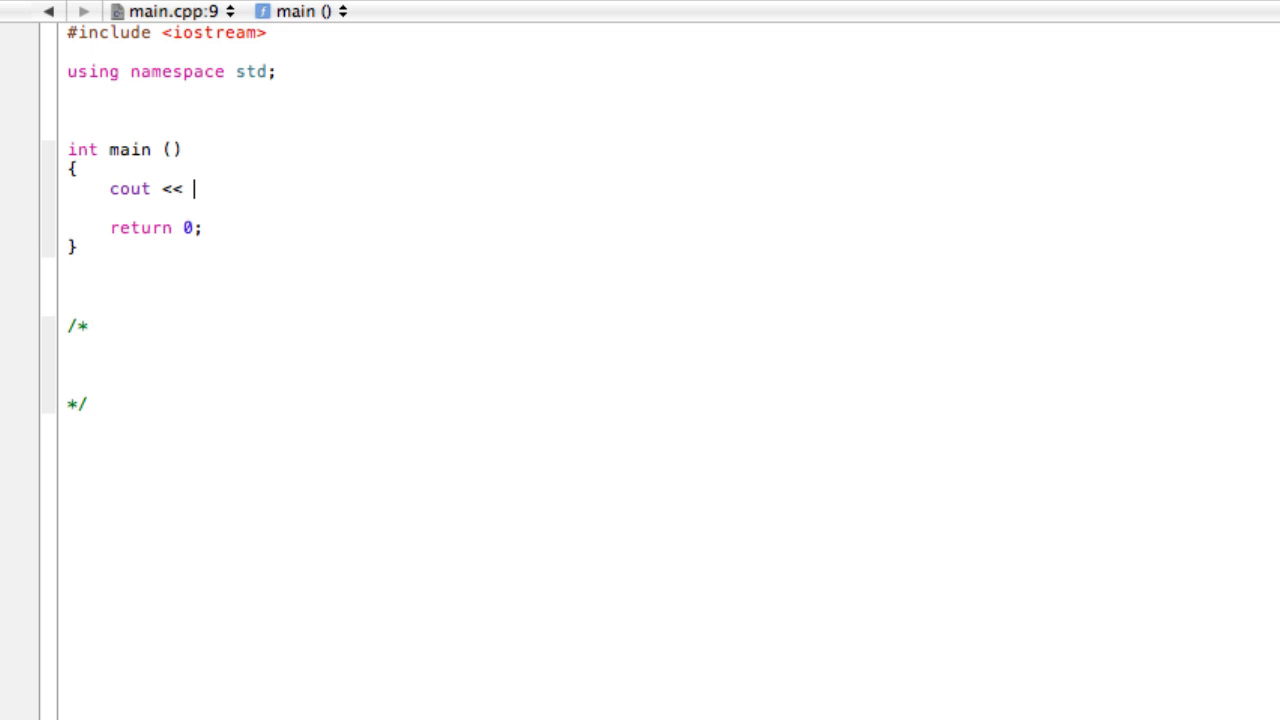
text(5/2 << endl)
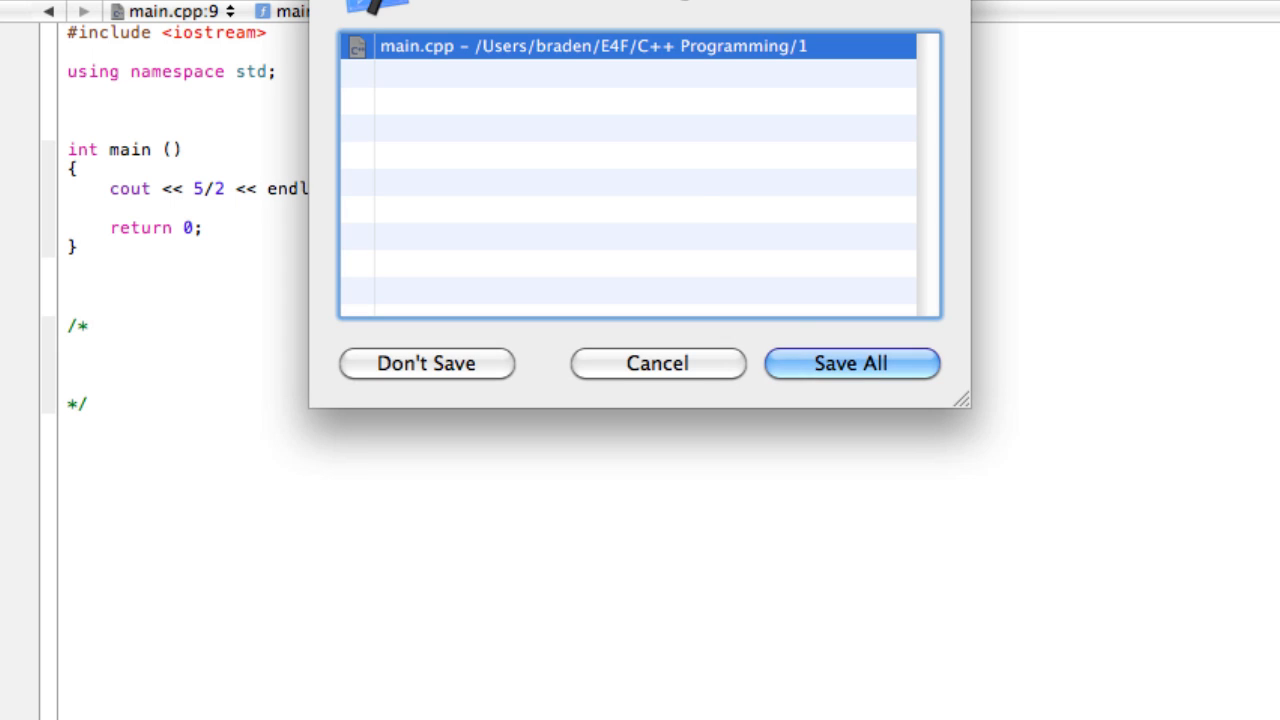
Choose Save All so main.cpp saves and the program outputs 2 in Terminal
click(850, 363)
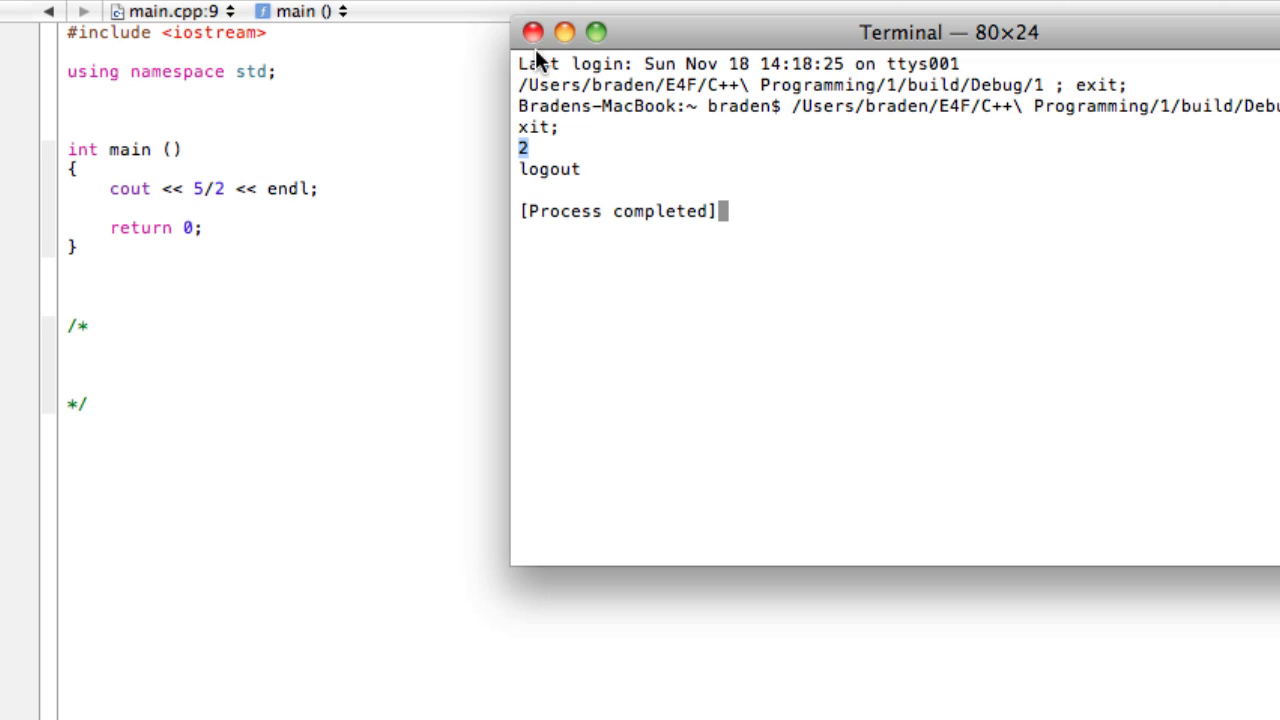
mouse_move(118, 192)
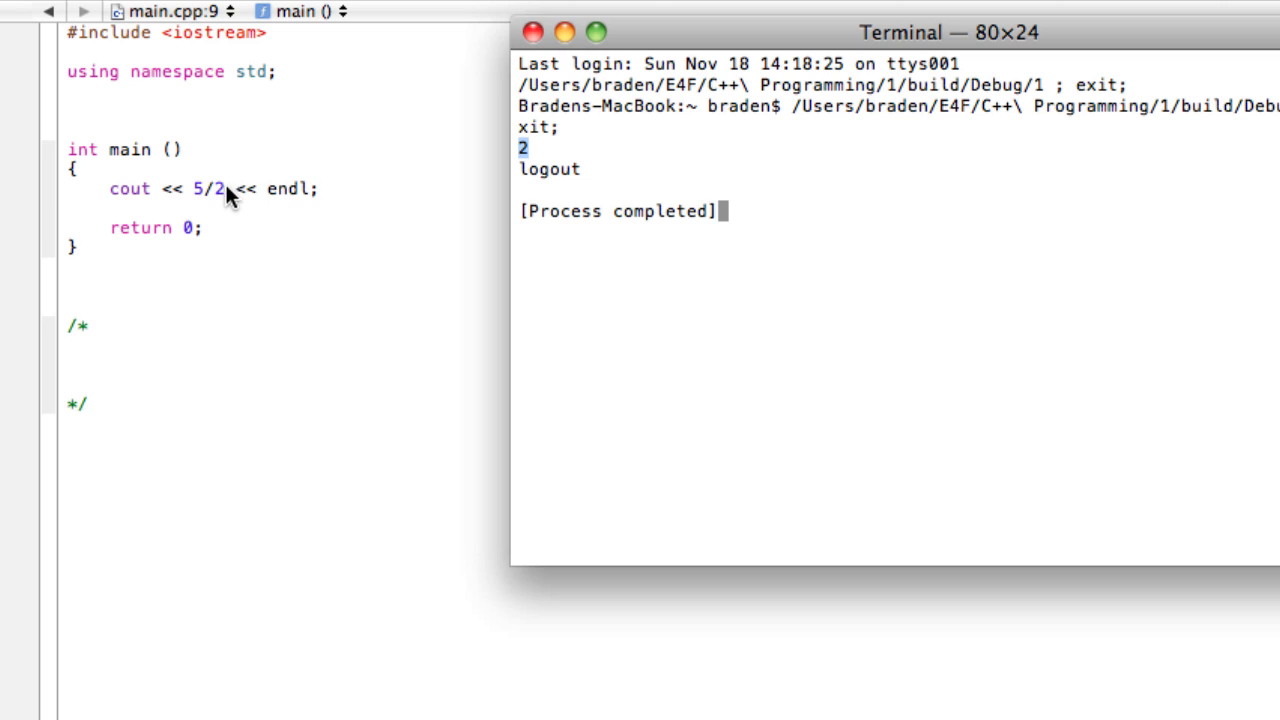
mouse_move(533, 113)
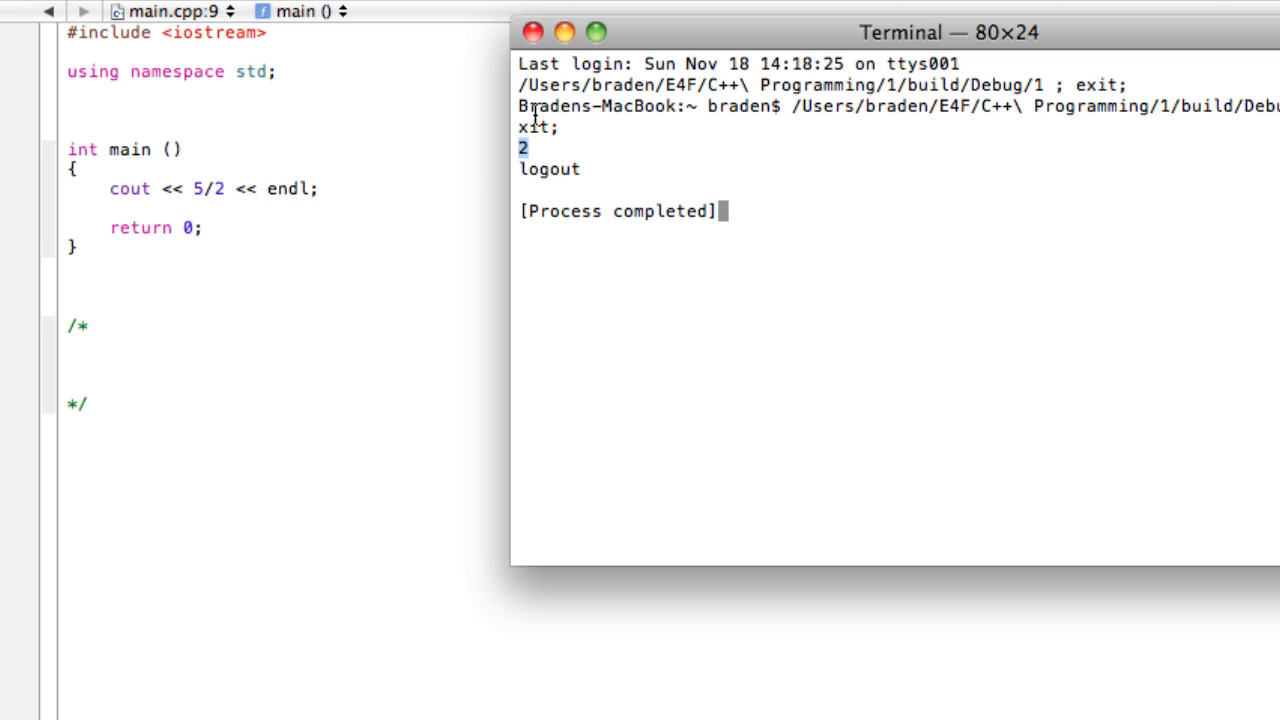
mouse_move(192, 195)
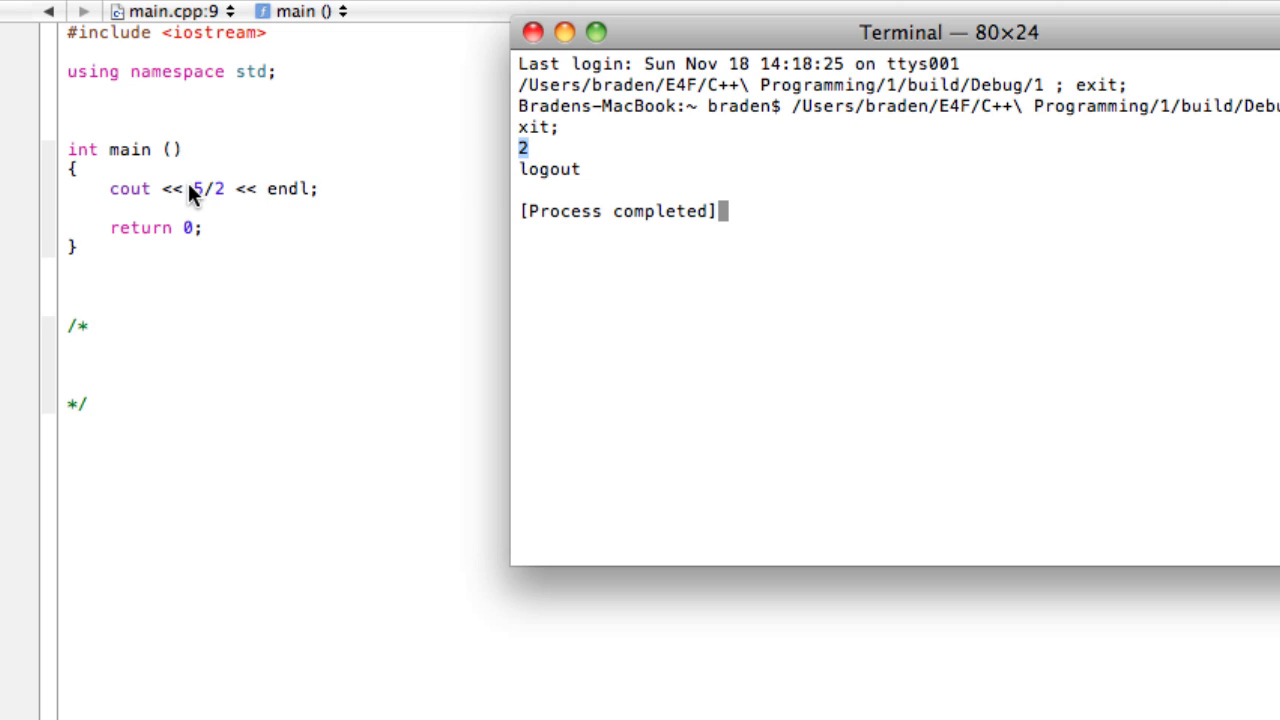
mouse_move(218, 195)
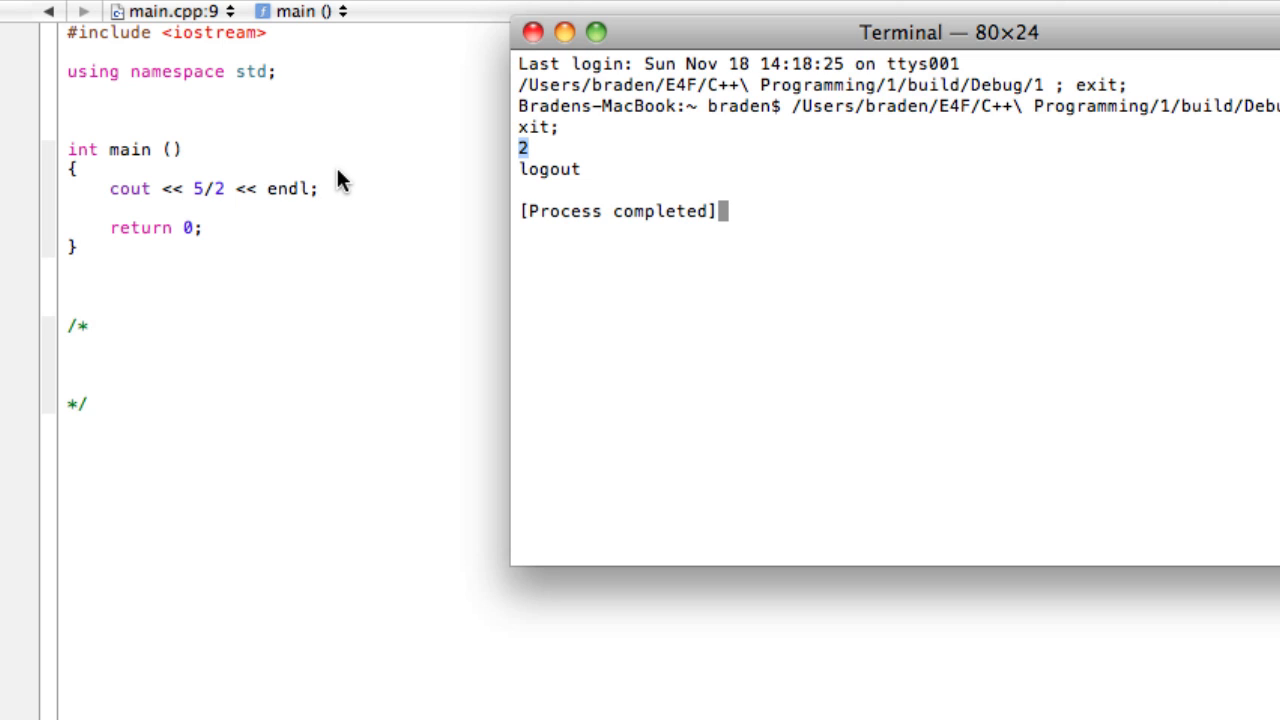
mouse_move(505, 160)
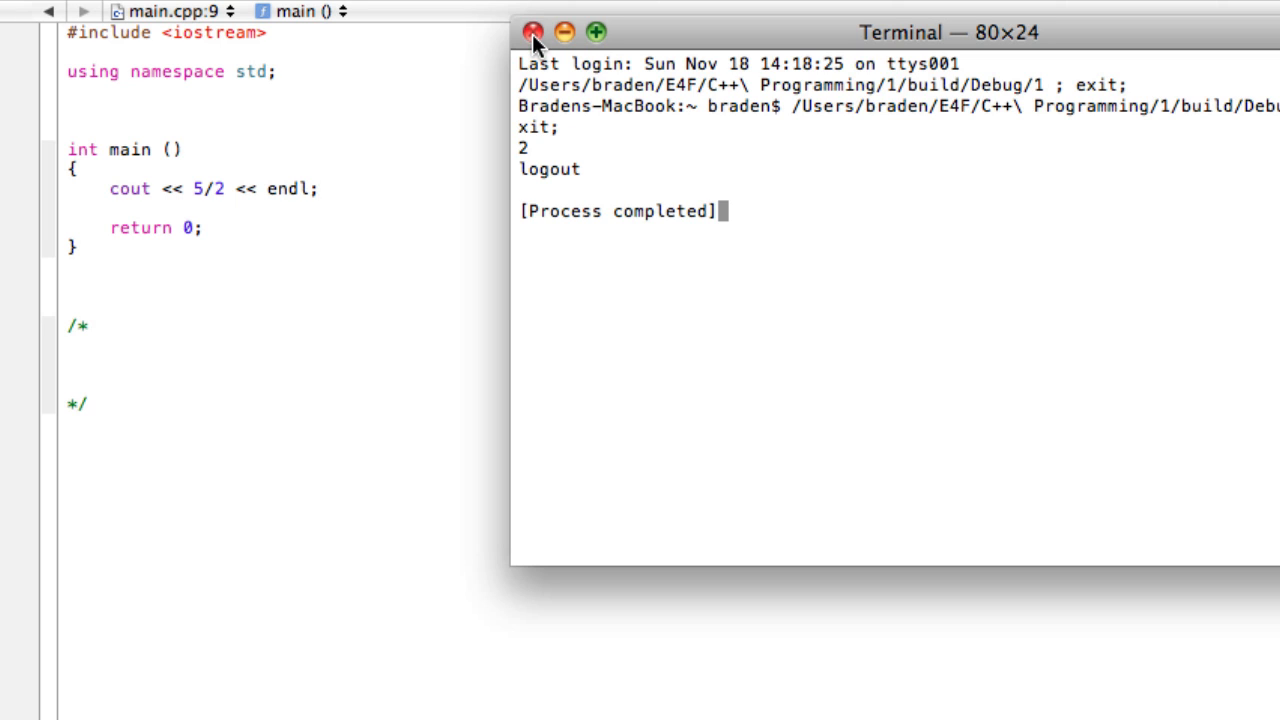
Close Terminal and add a line cout << 5%2 << endl; to main
click(533, 32)
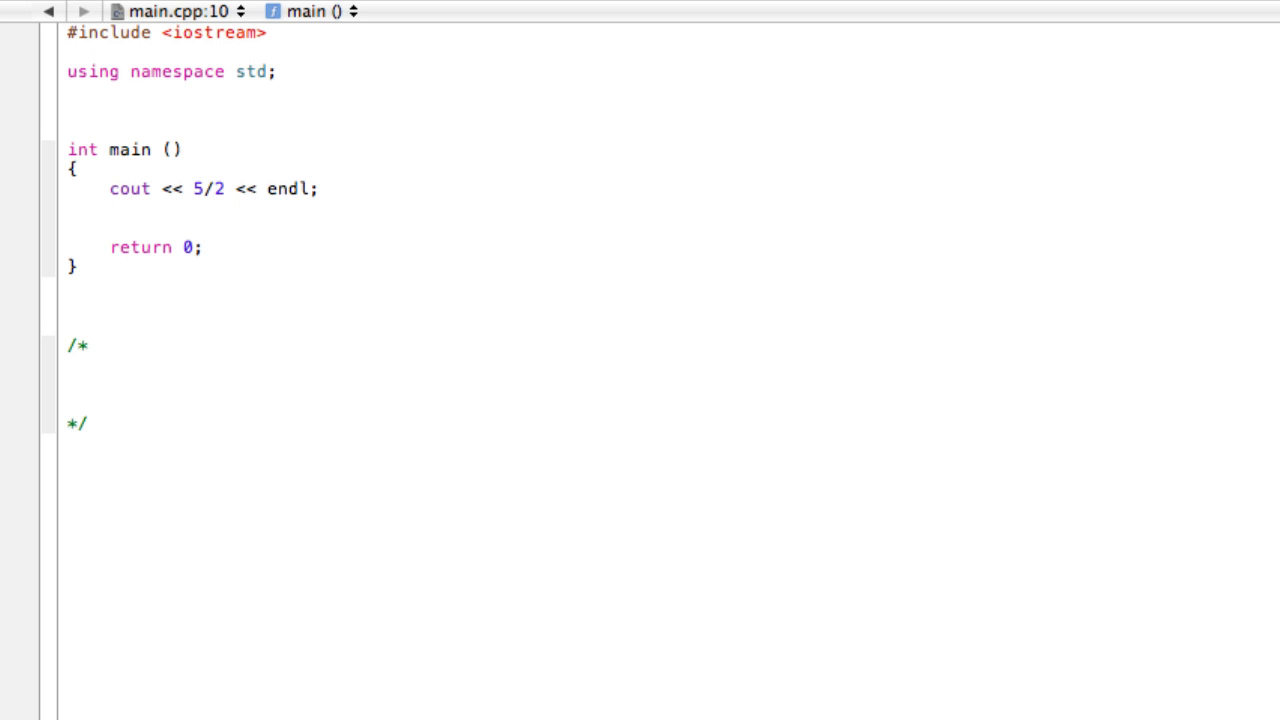
text(cou)
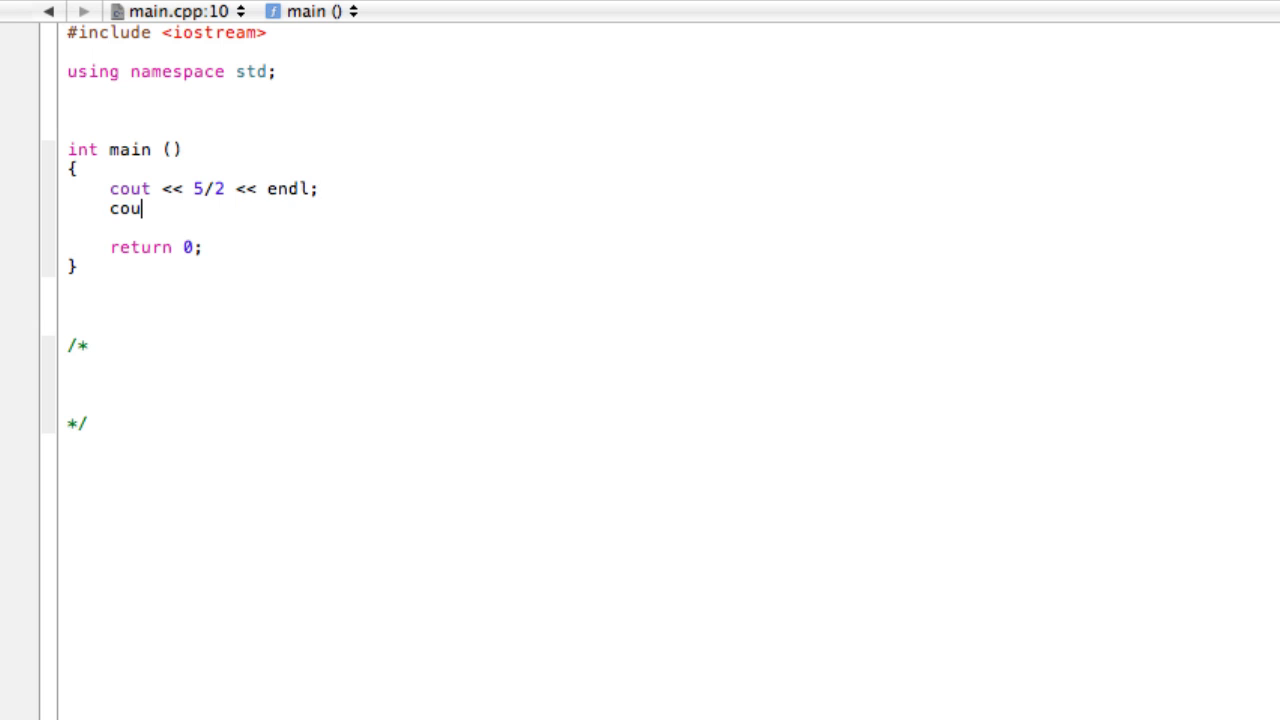
text(t <<)
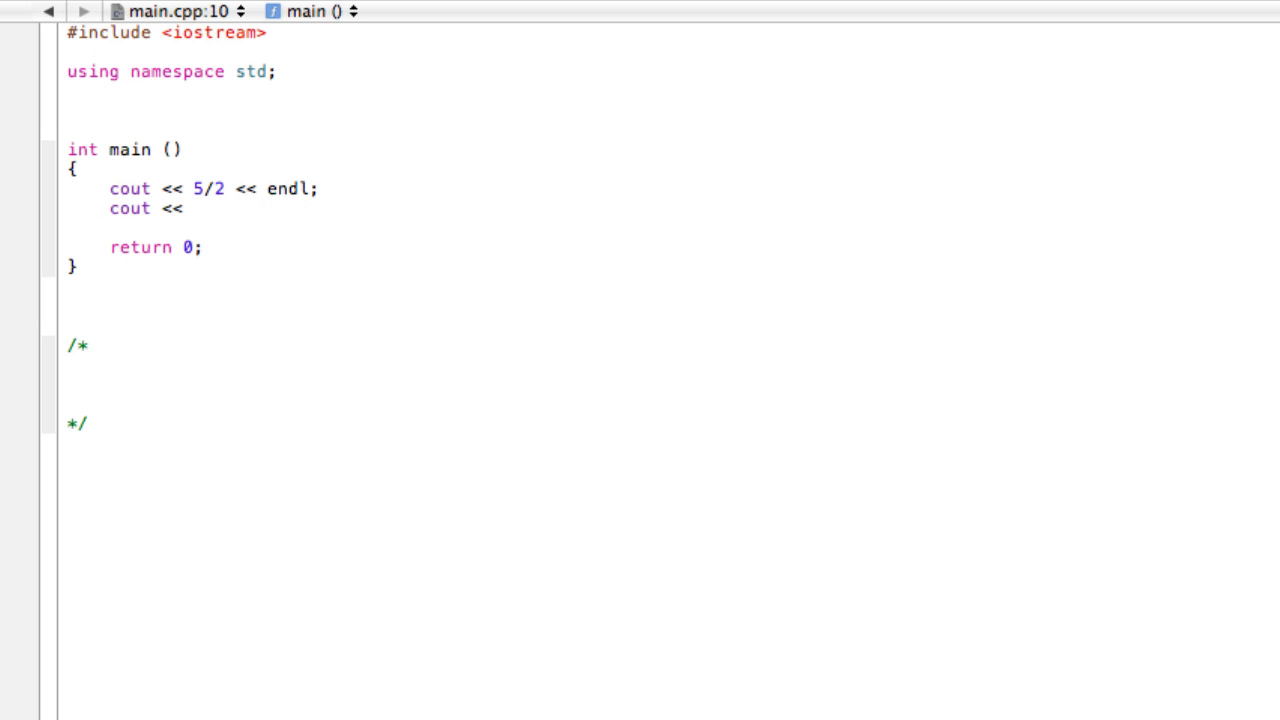
text(5)
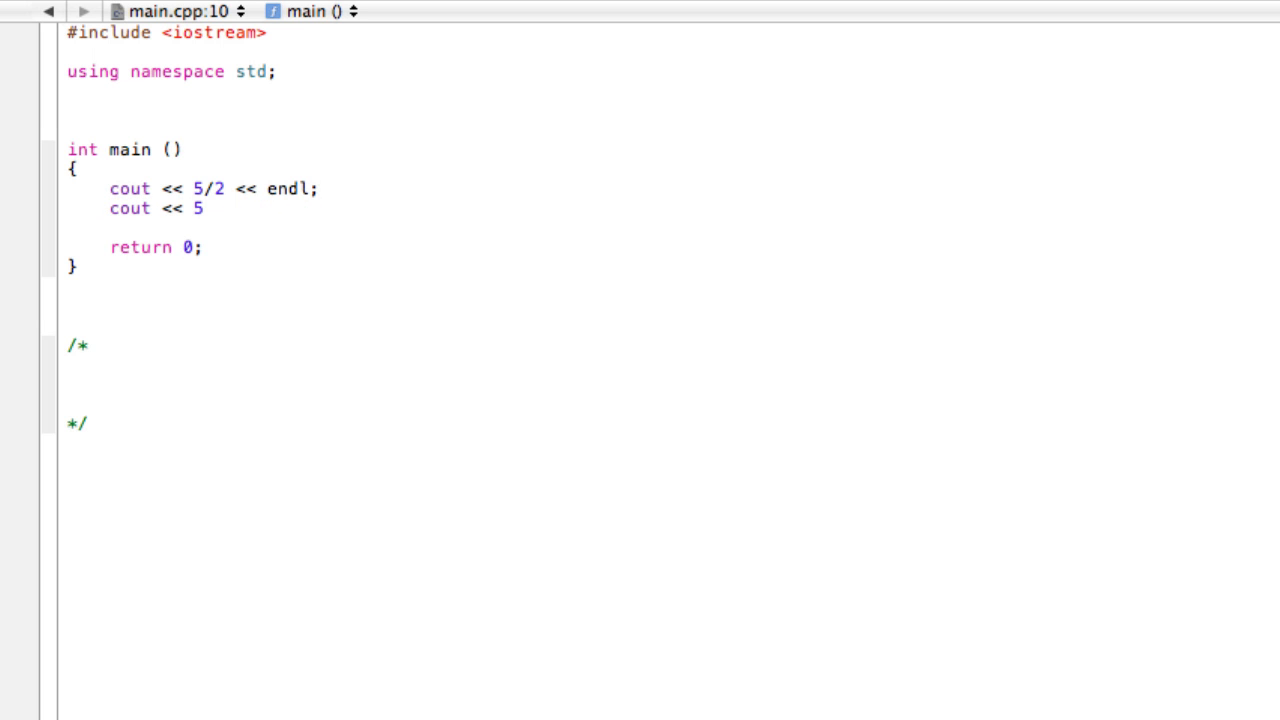
text(%)
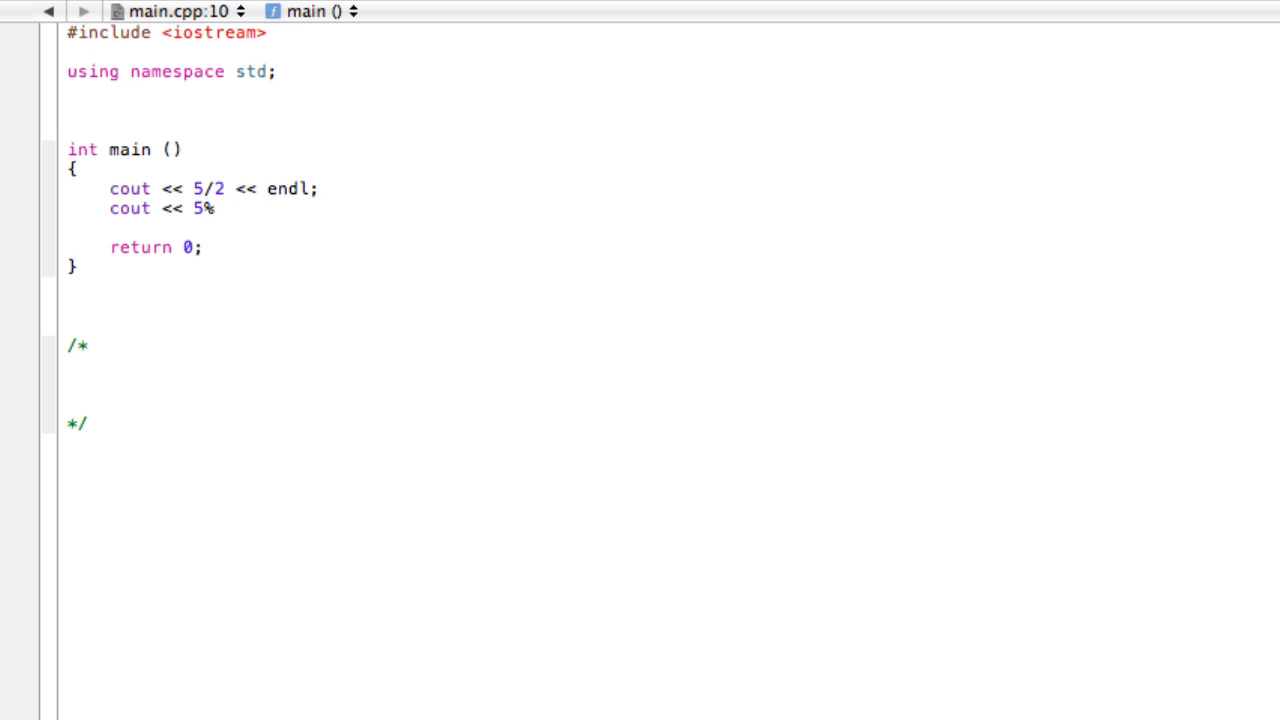
text(2 <<)
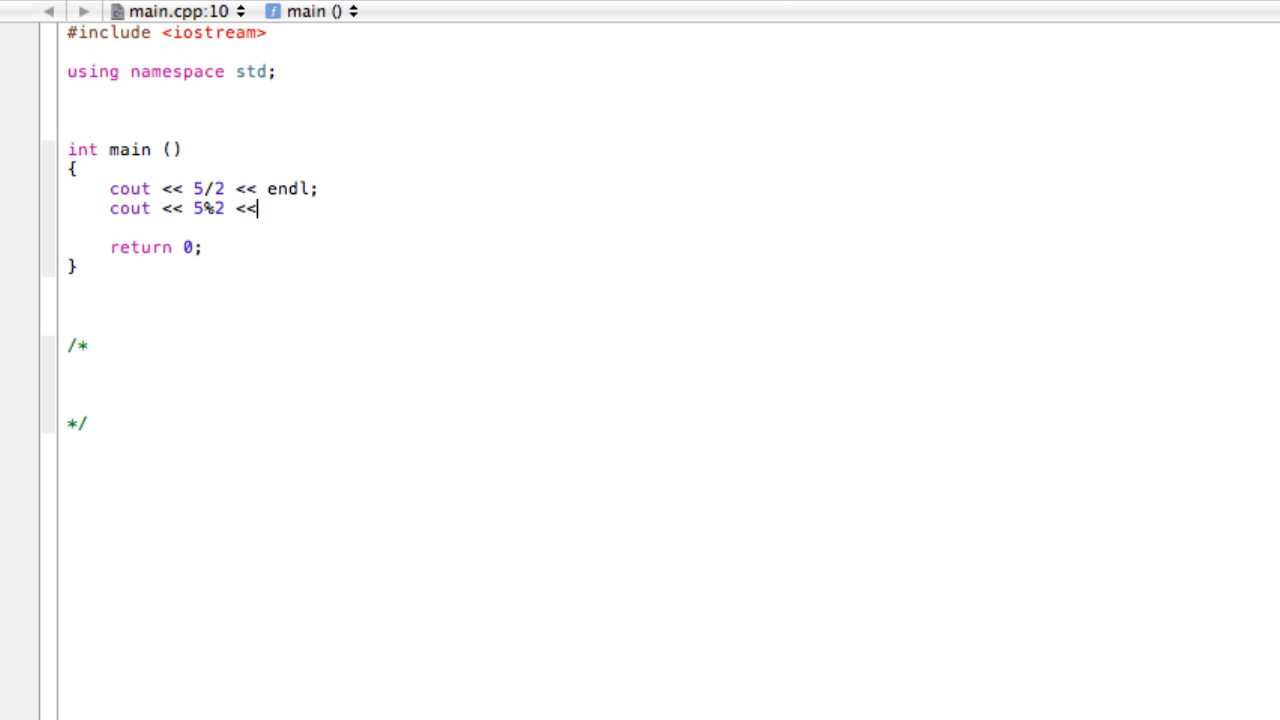
text(endl;)
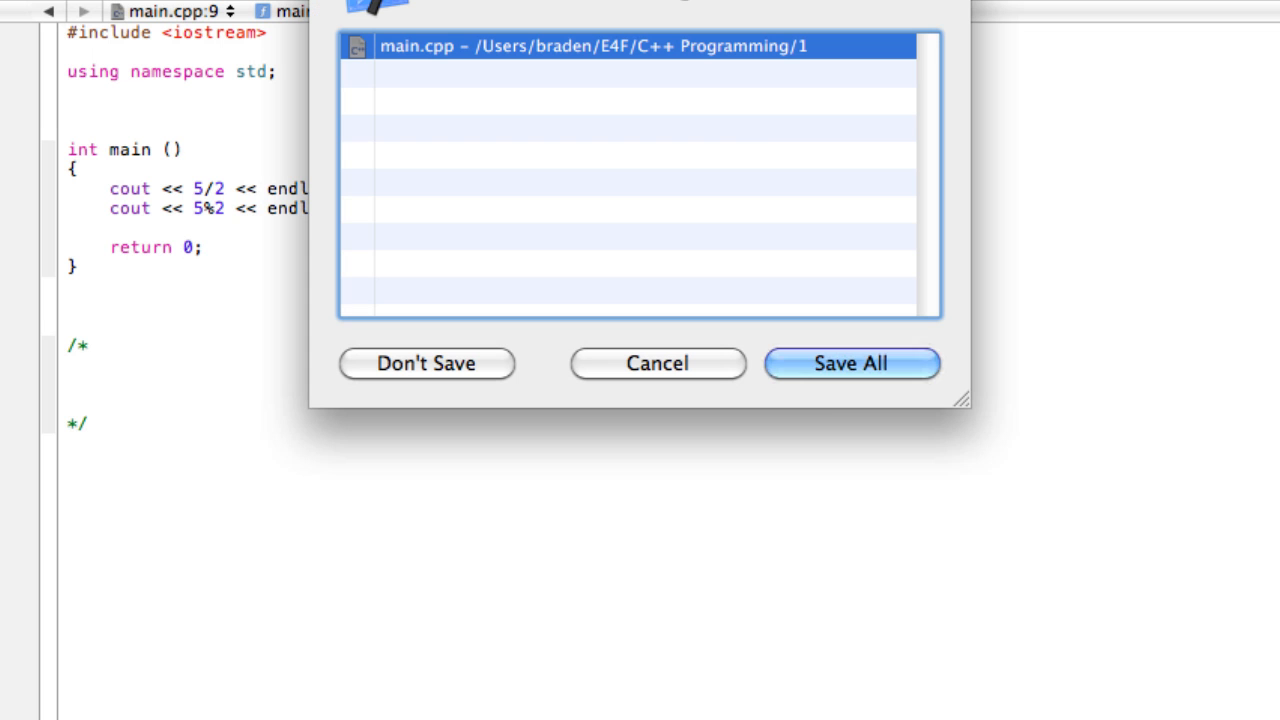
Choose Save All so the program runs and Terminal prints 2 then 1
click(850, 363)
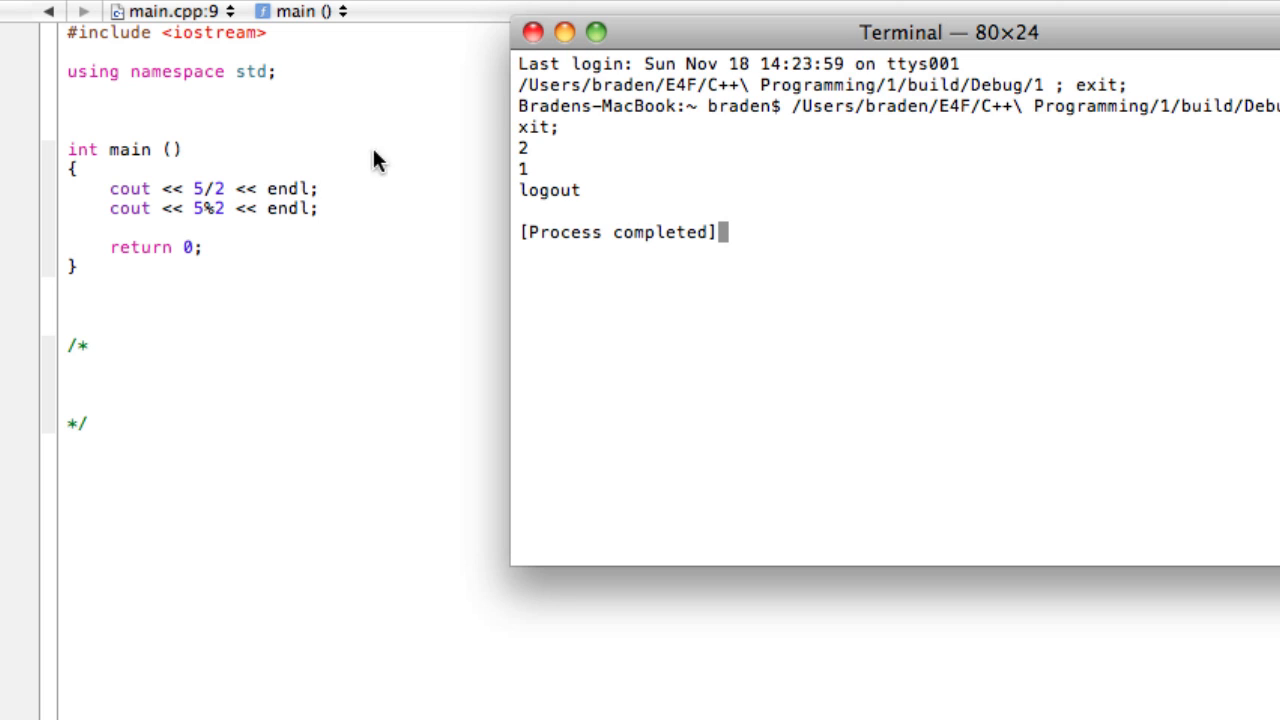
mouse_move(220, 210)
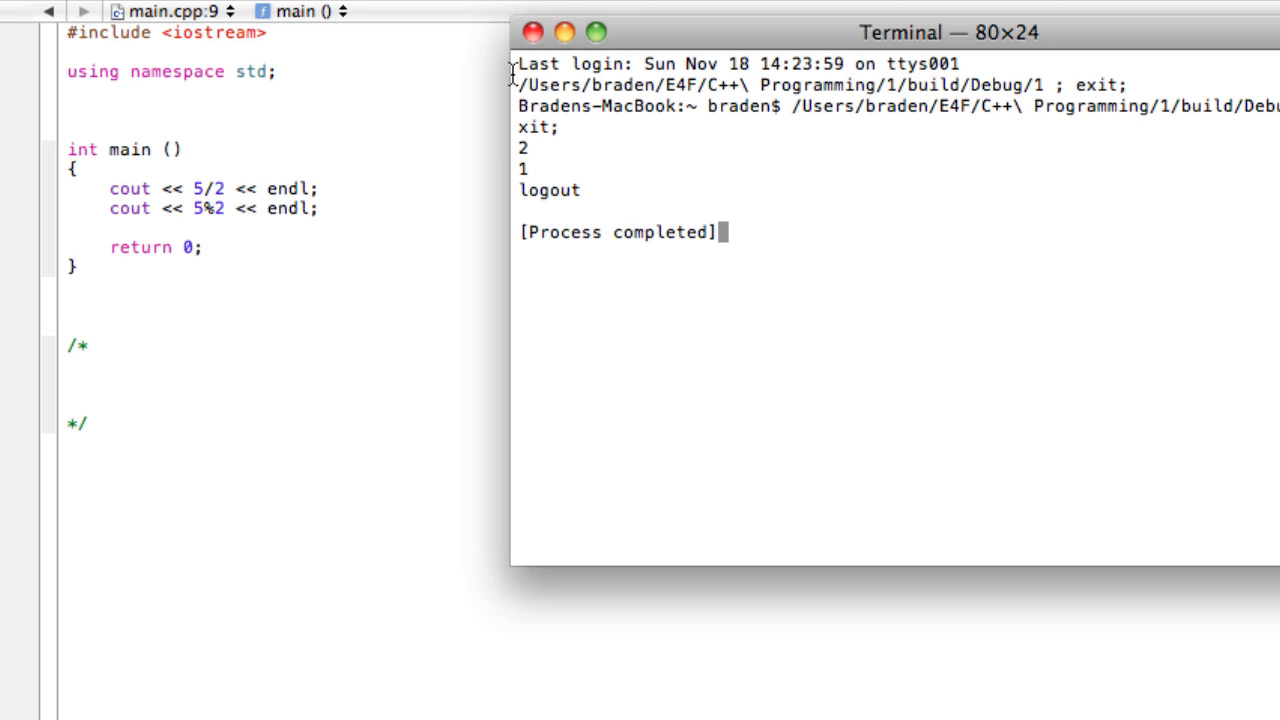
mouse_move(533, 32)
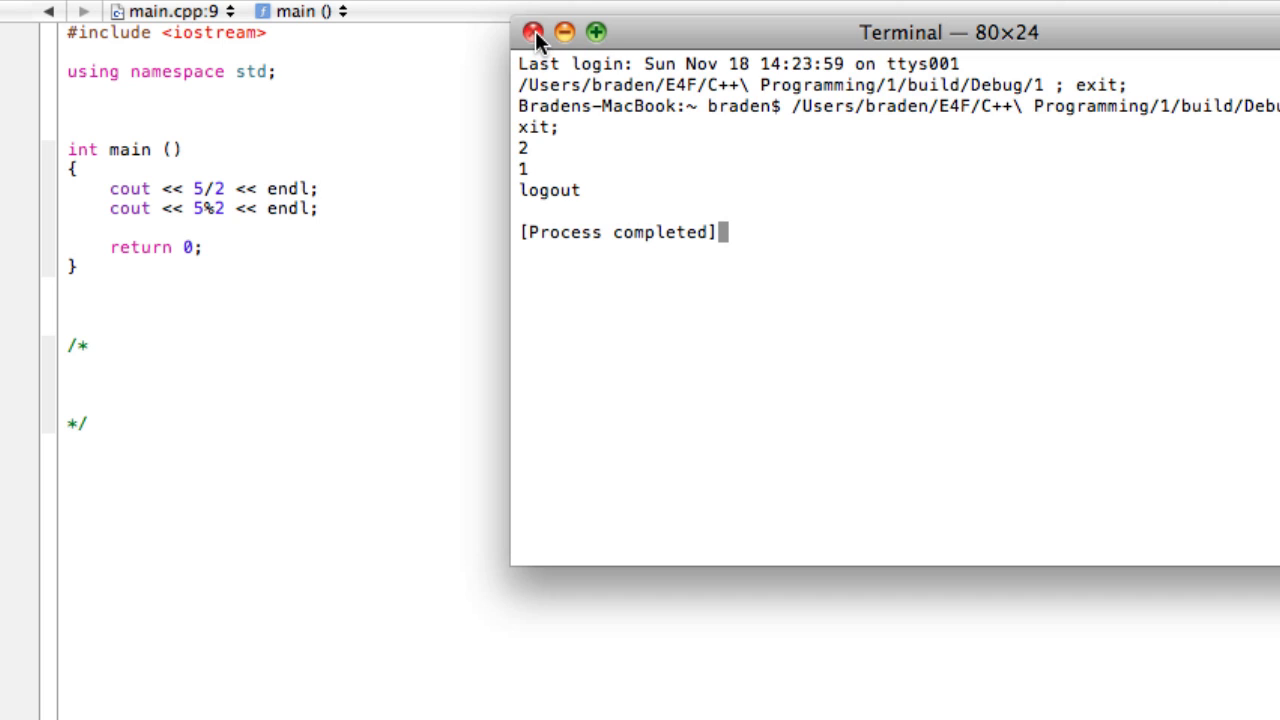
Close Terminal, delete the 5/2 line, and change the remaining line to 24376%2
click(533, 32)
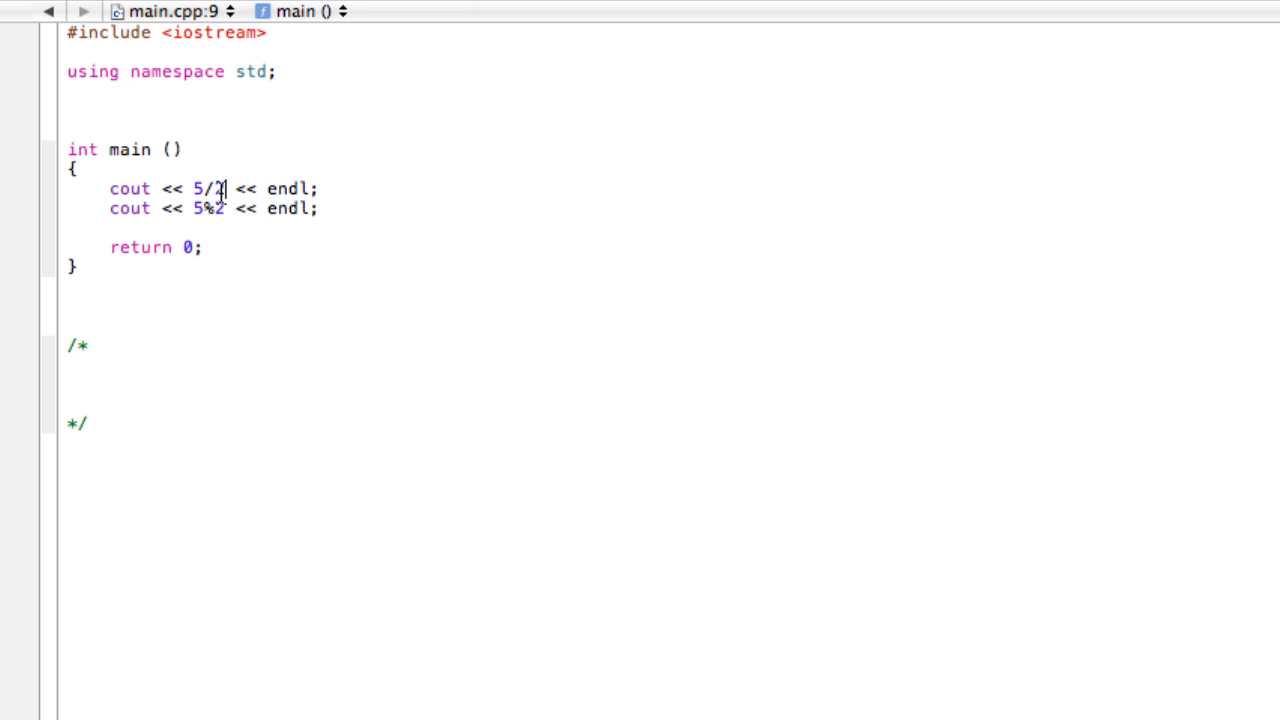
drag(225, 189, 109, 189)
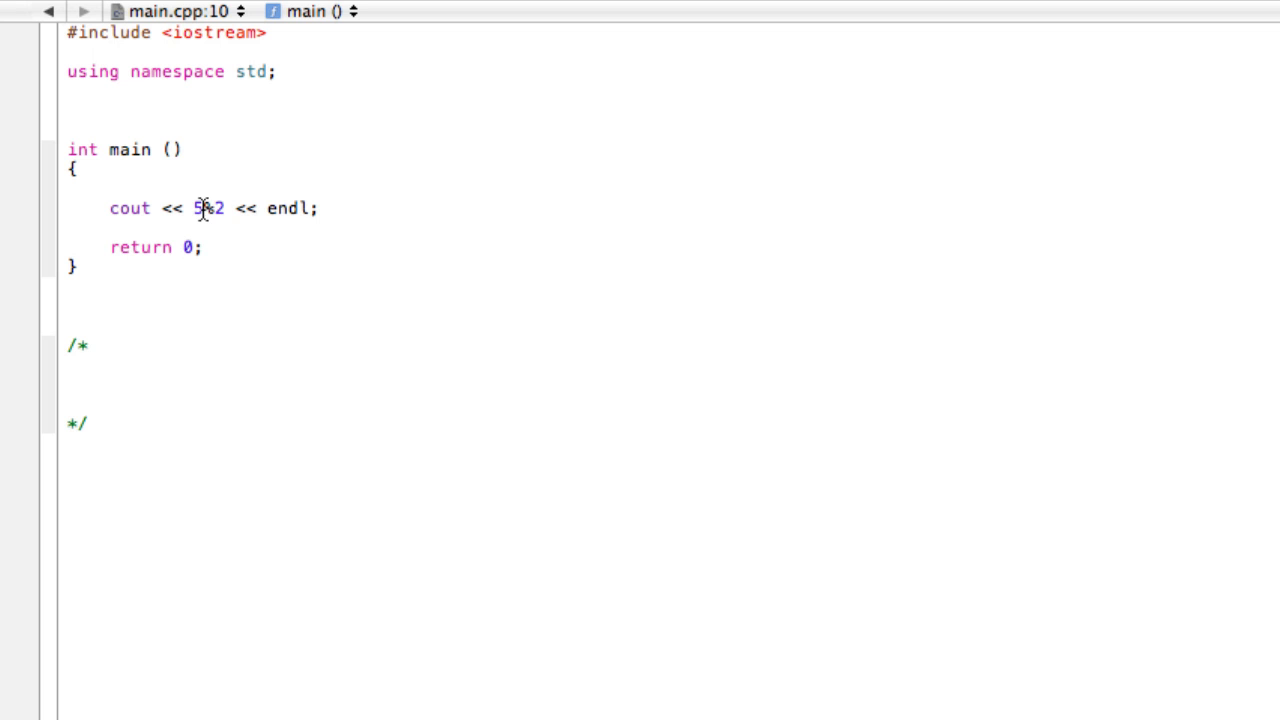
key(Backspace)
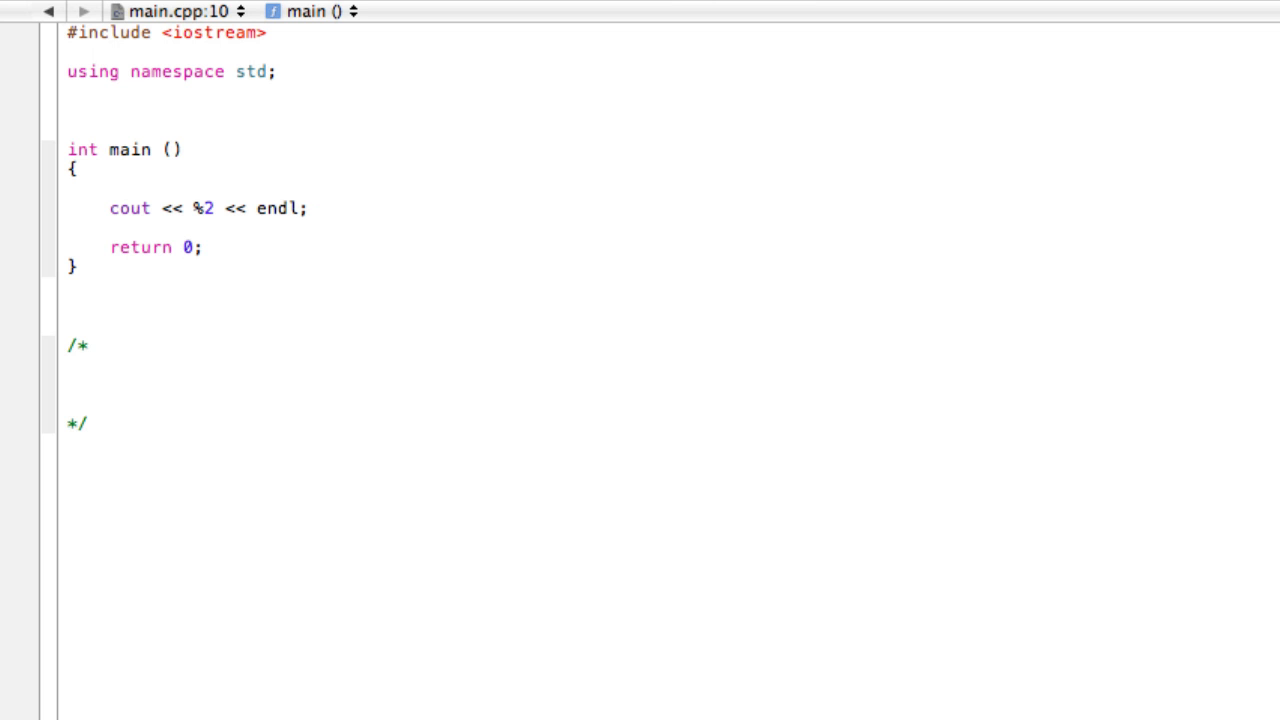
text(24376t12435765234)
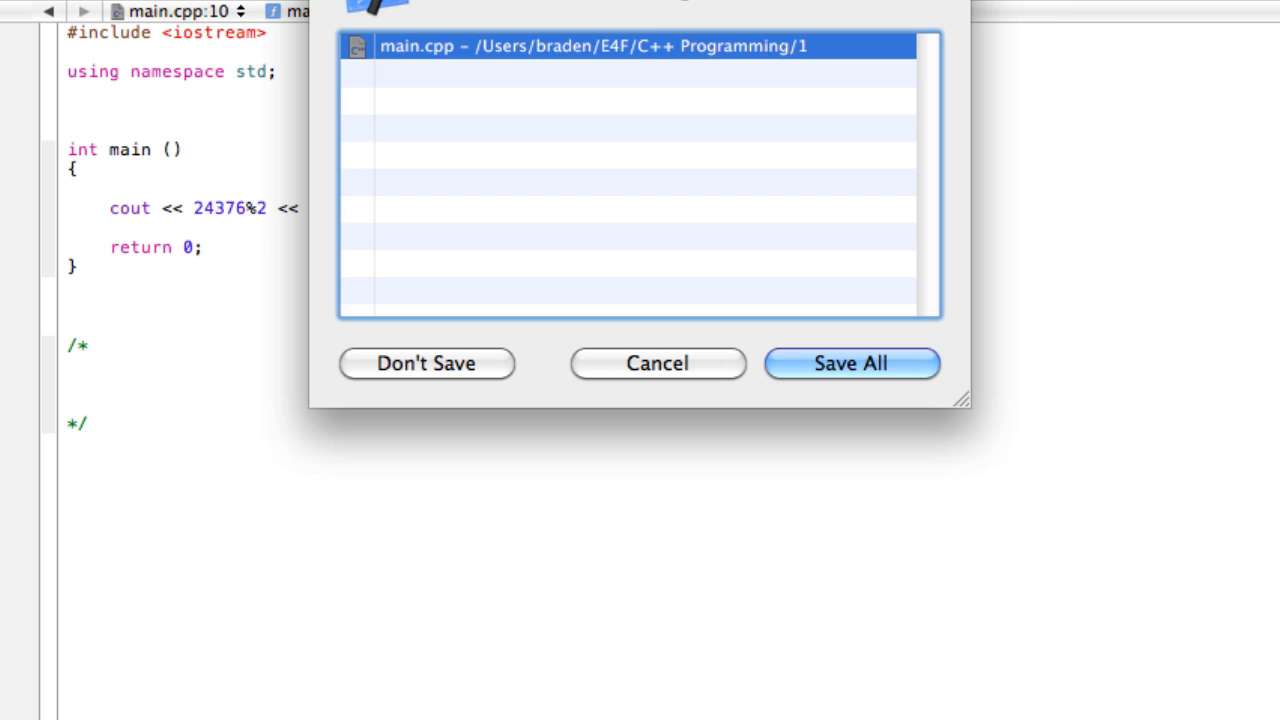
Choose Save All to save the 24376%2 edit and run the program
click(850, 363)
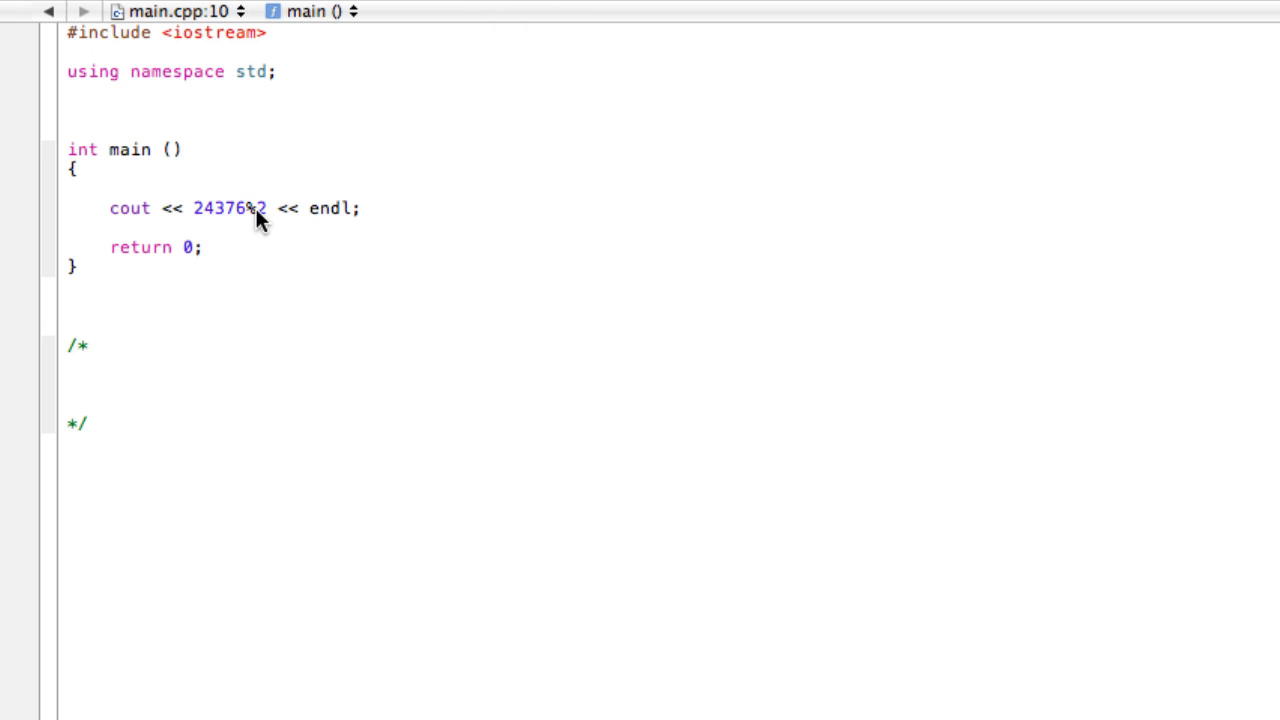
mouse_move(200, 243)
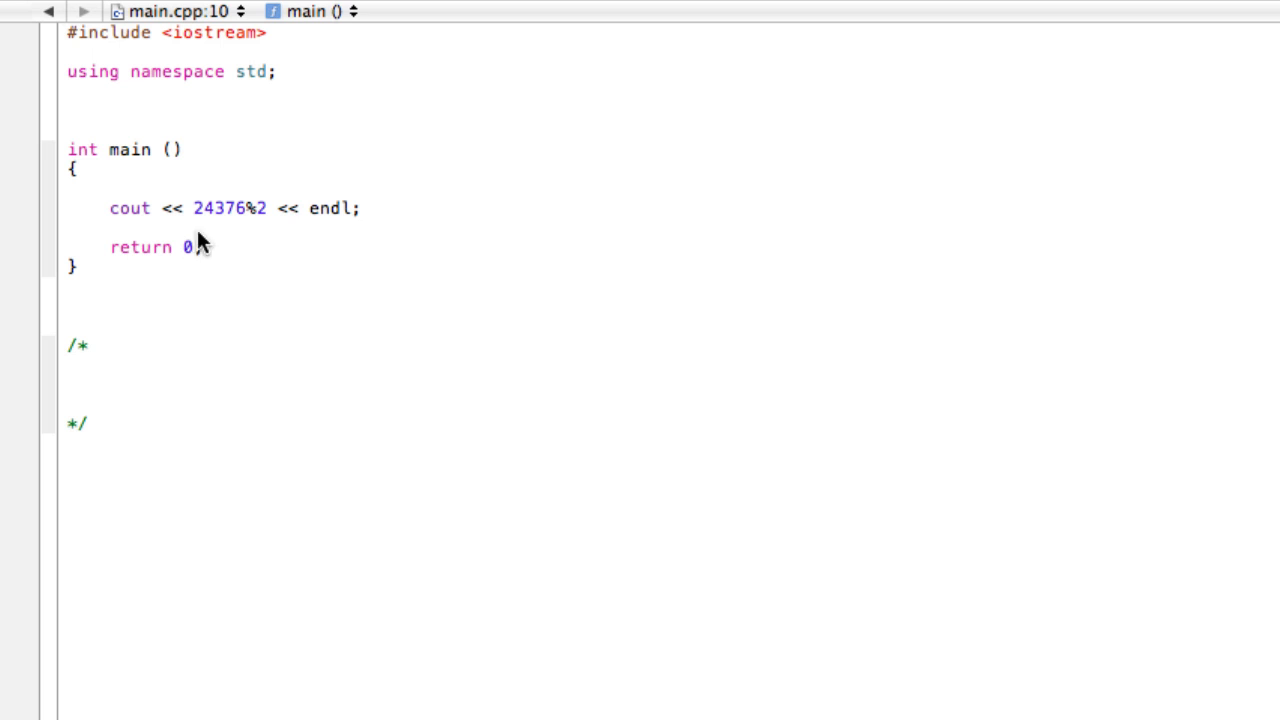
mouse_move(385, 222)
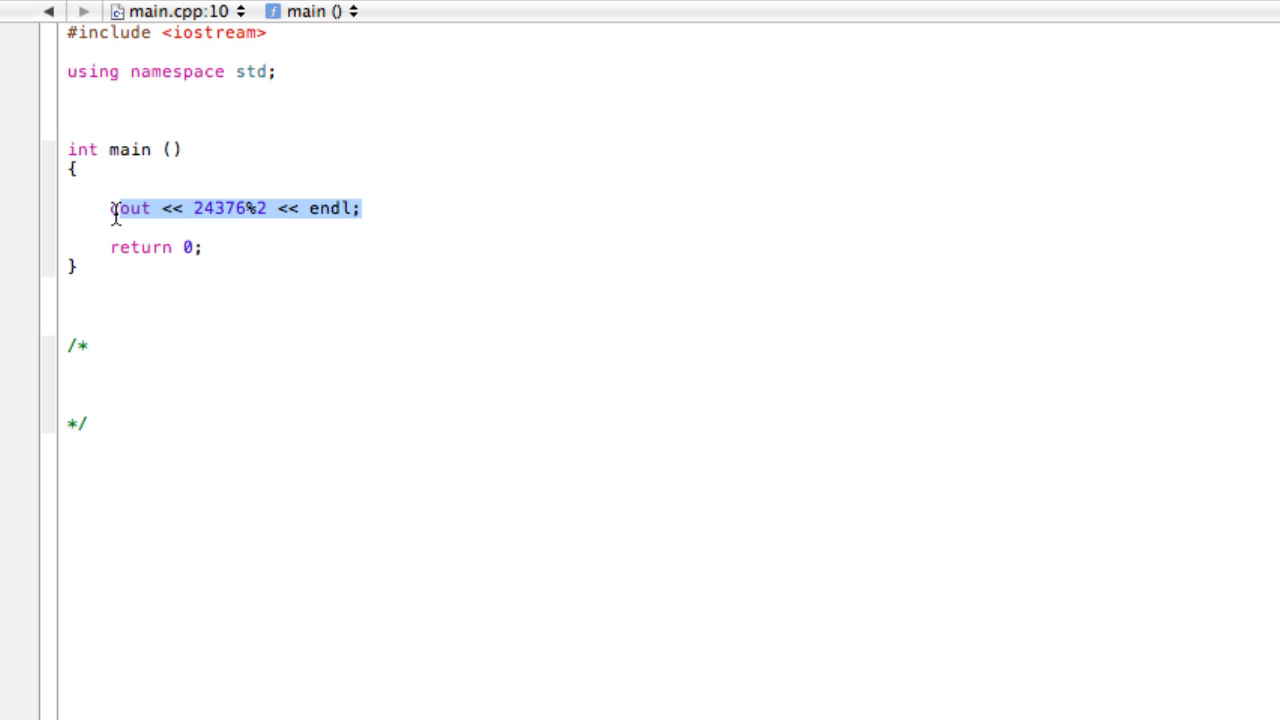
Type cout << "the number of weeks in a year is: " << 365/7 in main
text(c)
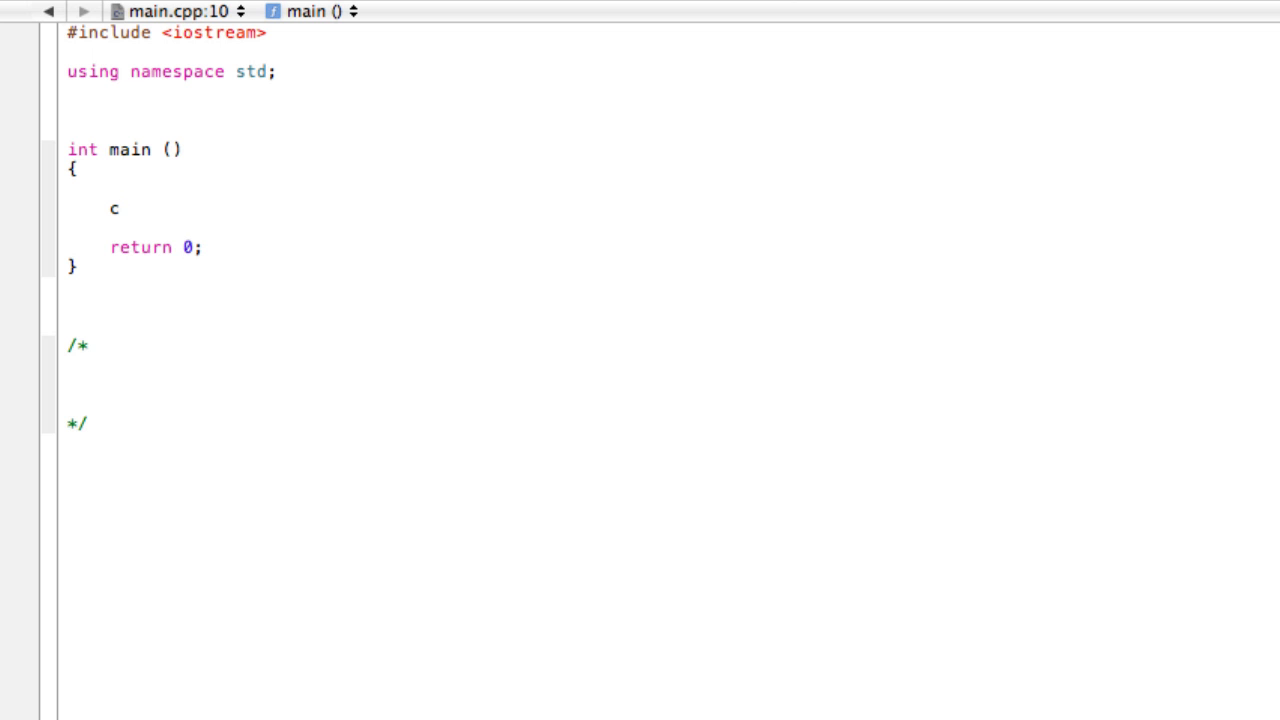
text(ou)
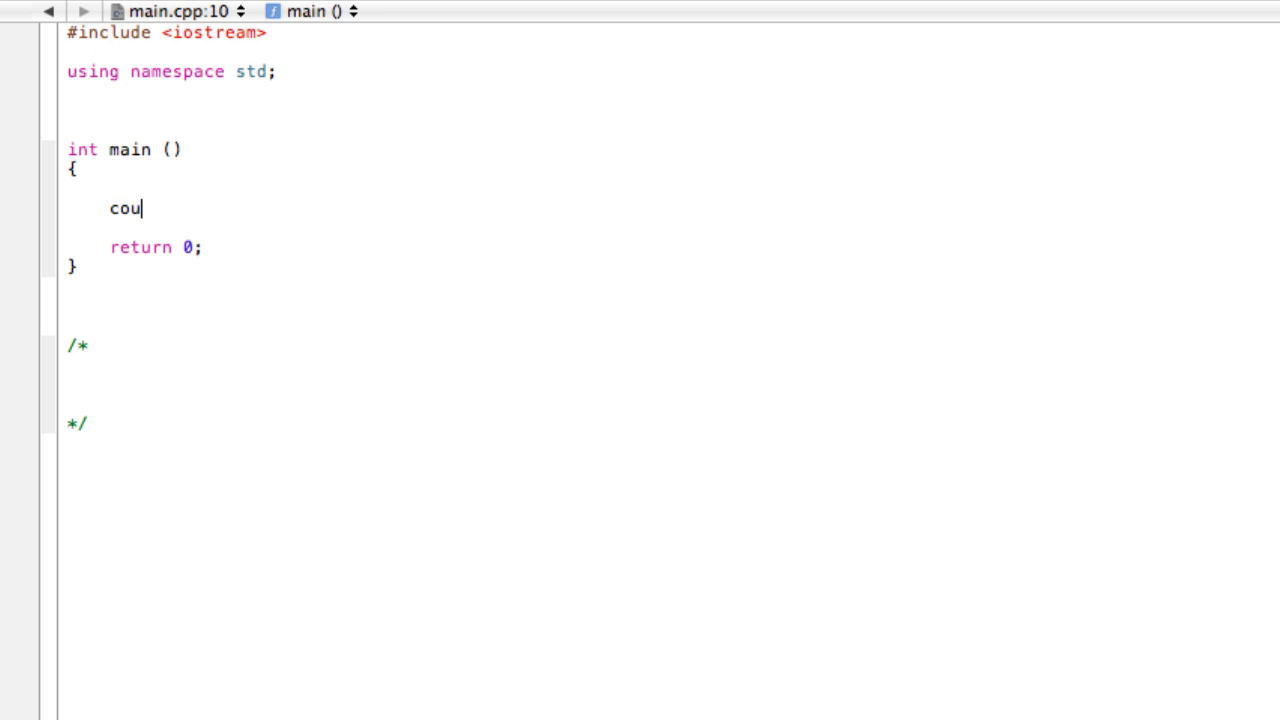
text(t << the)
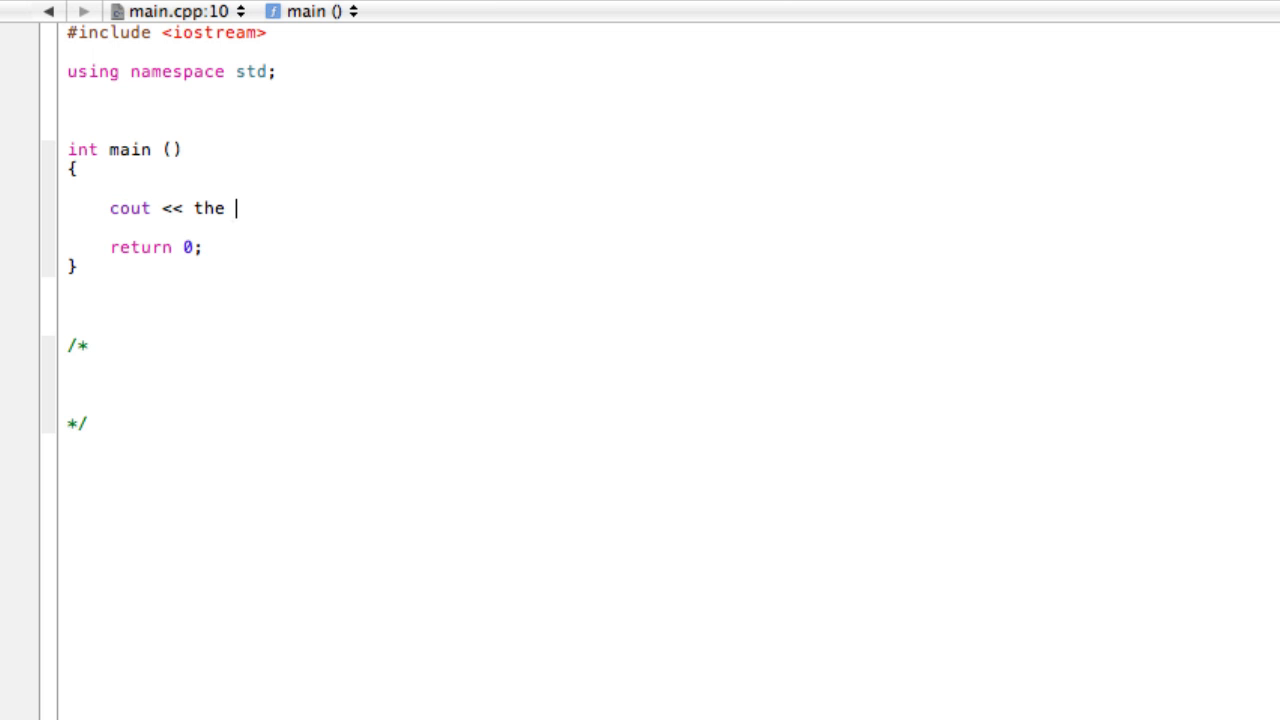
text(number of weeks in)
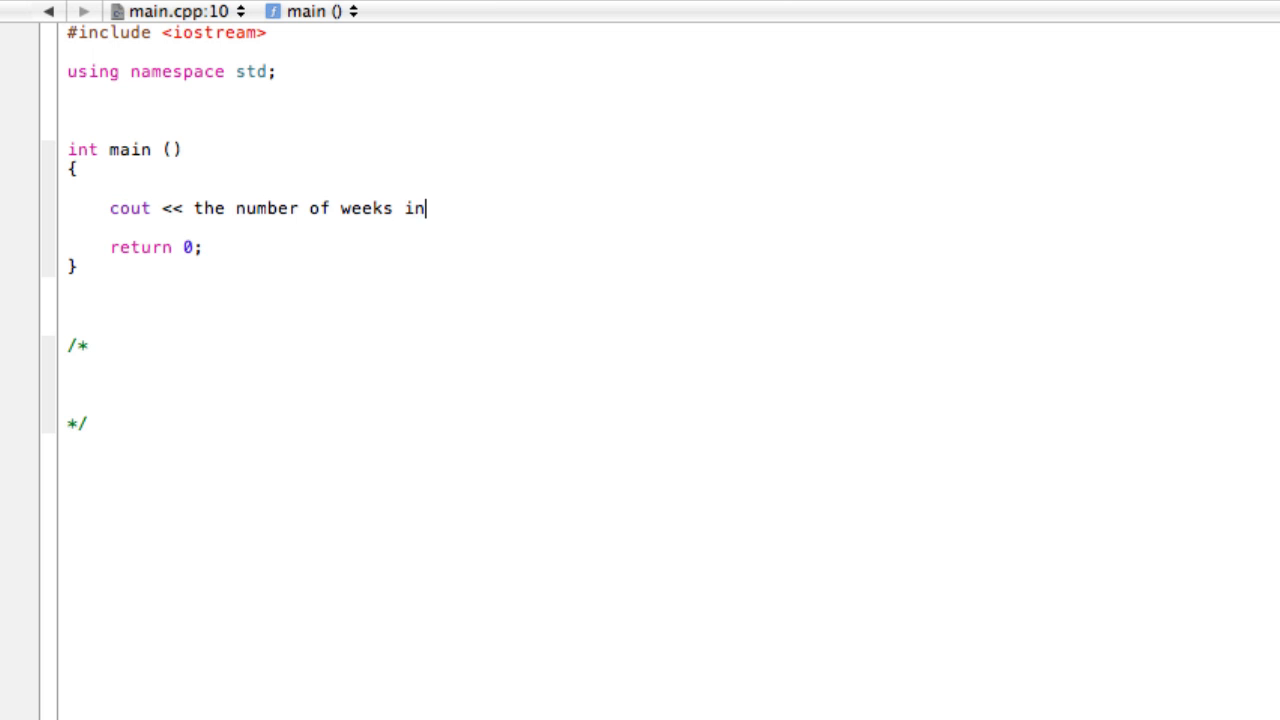
text(a year is:)
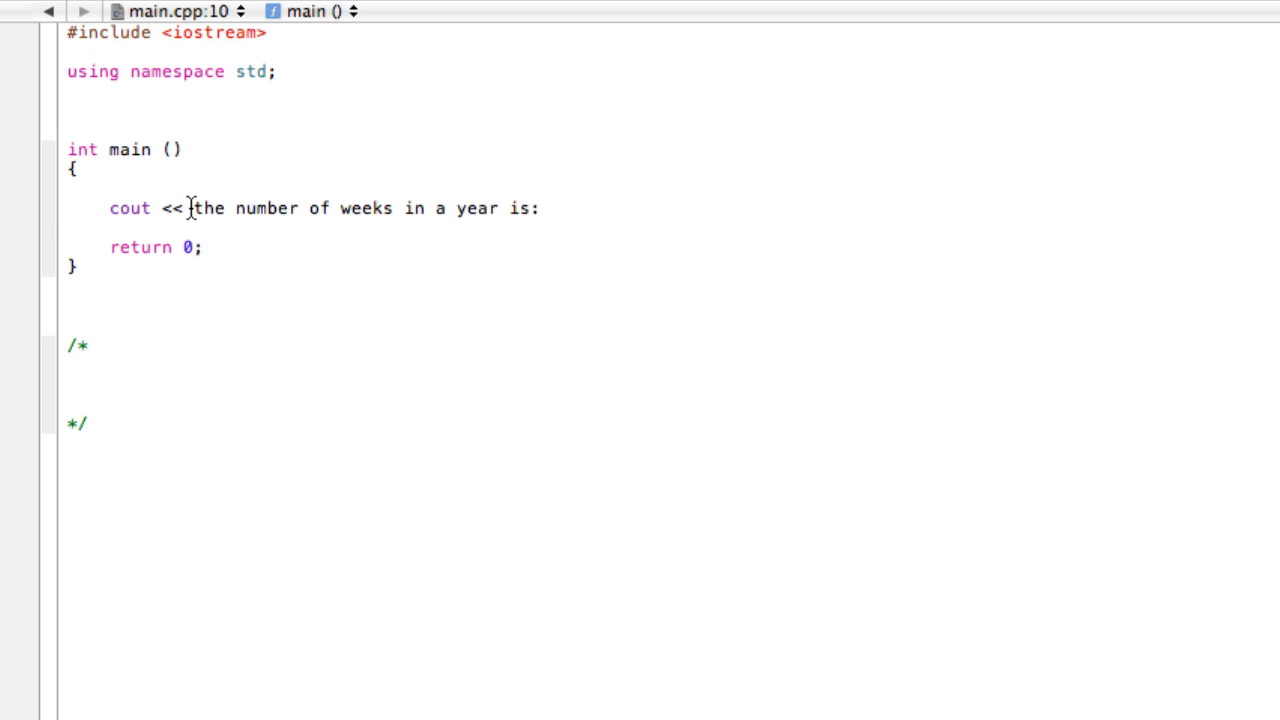
text(")
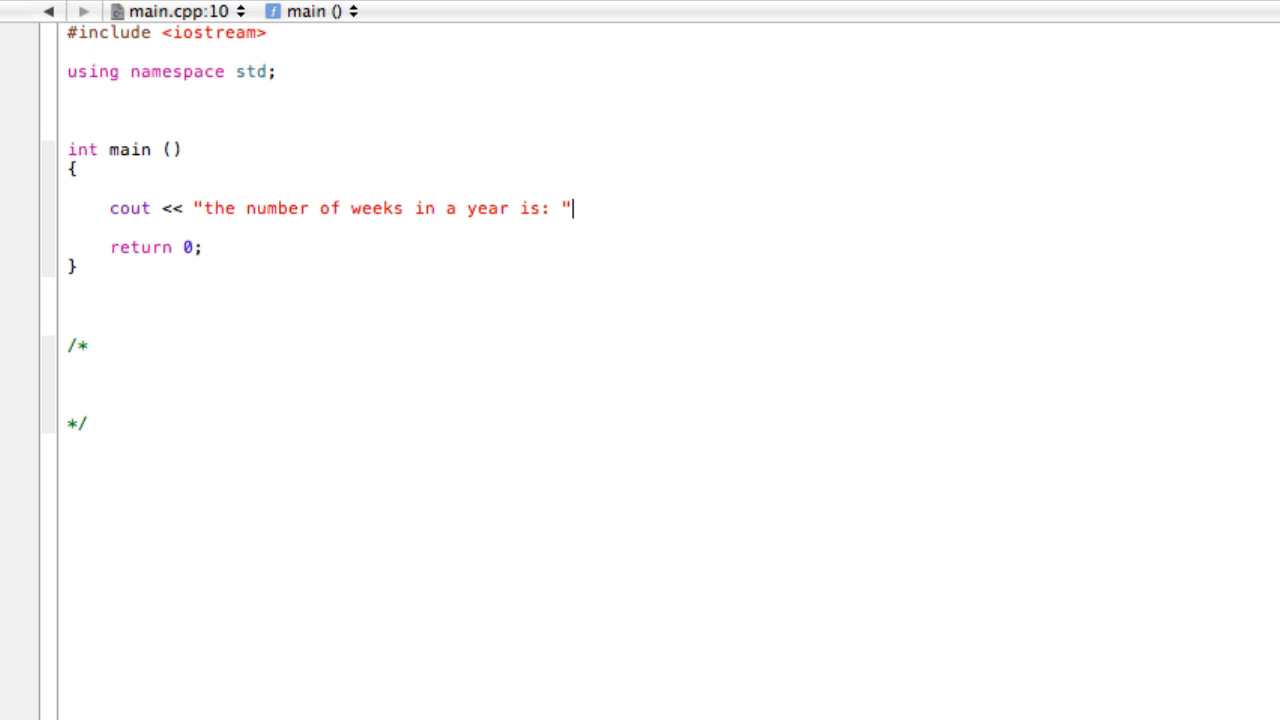
text(" ")
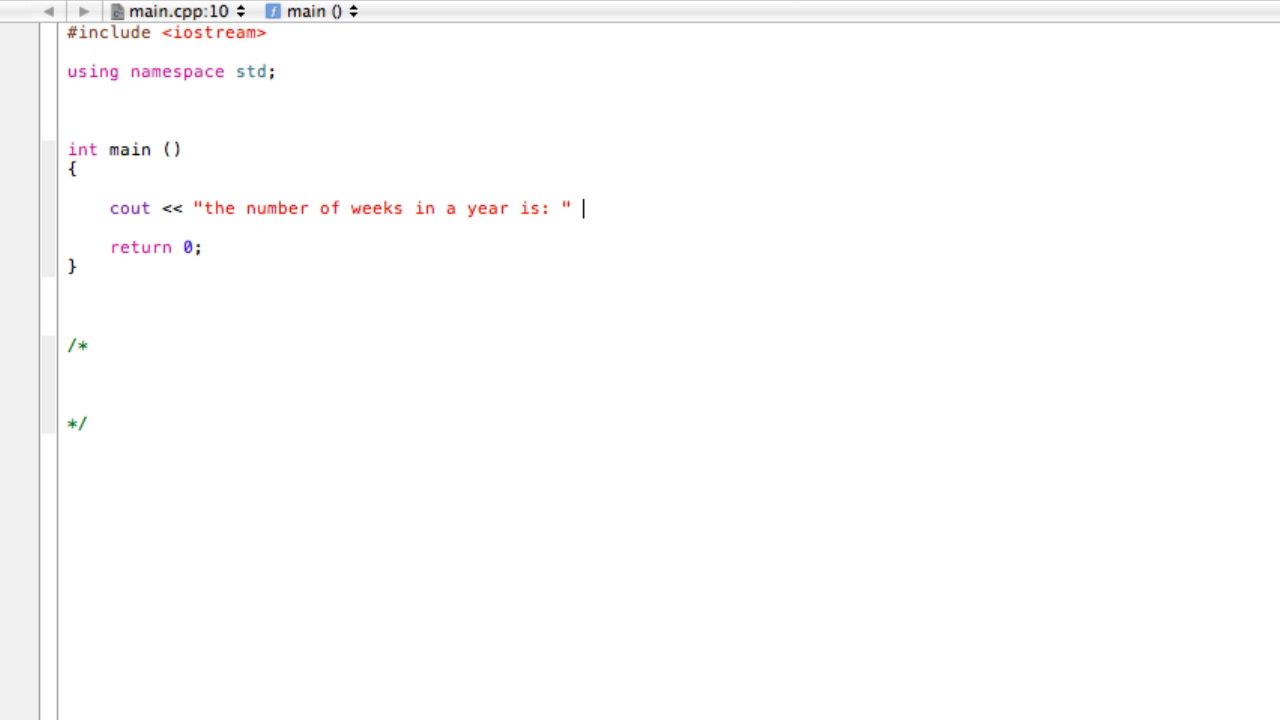
text(<<)
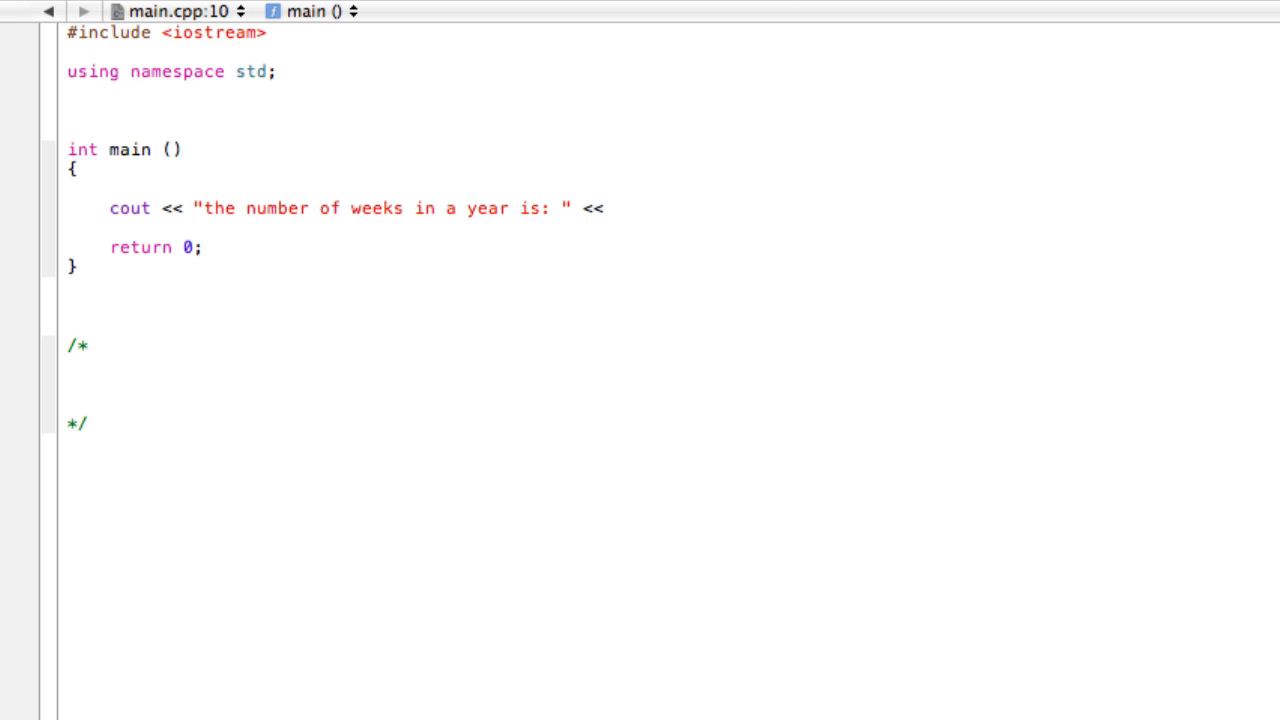
text(365/)
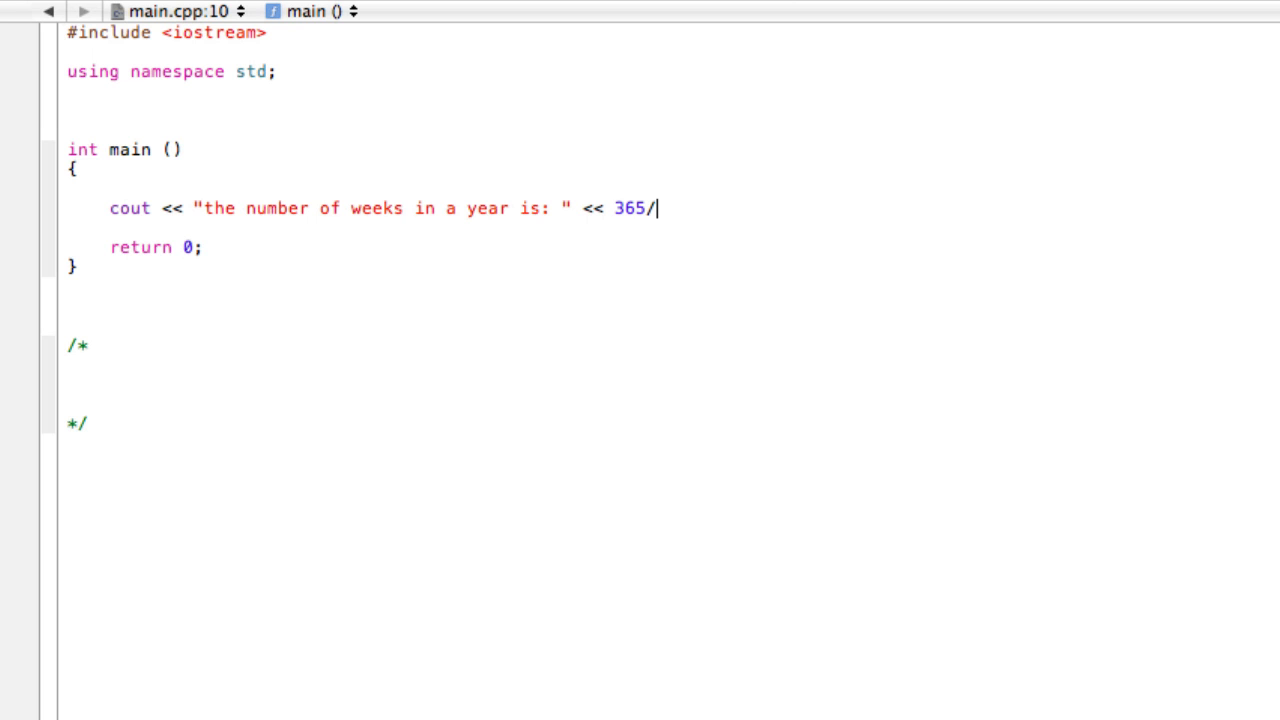
text(7 << endl;)
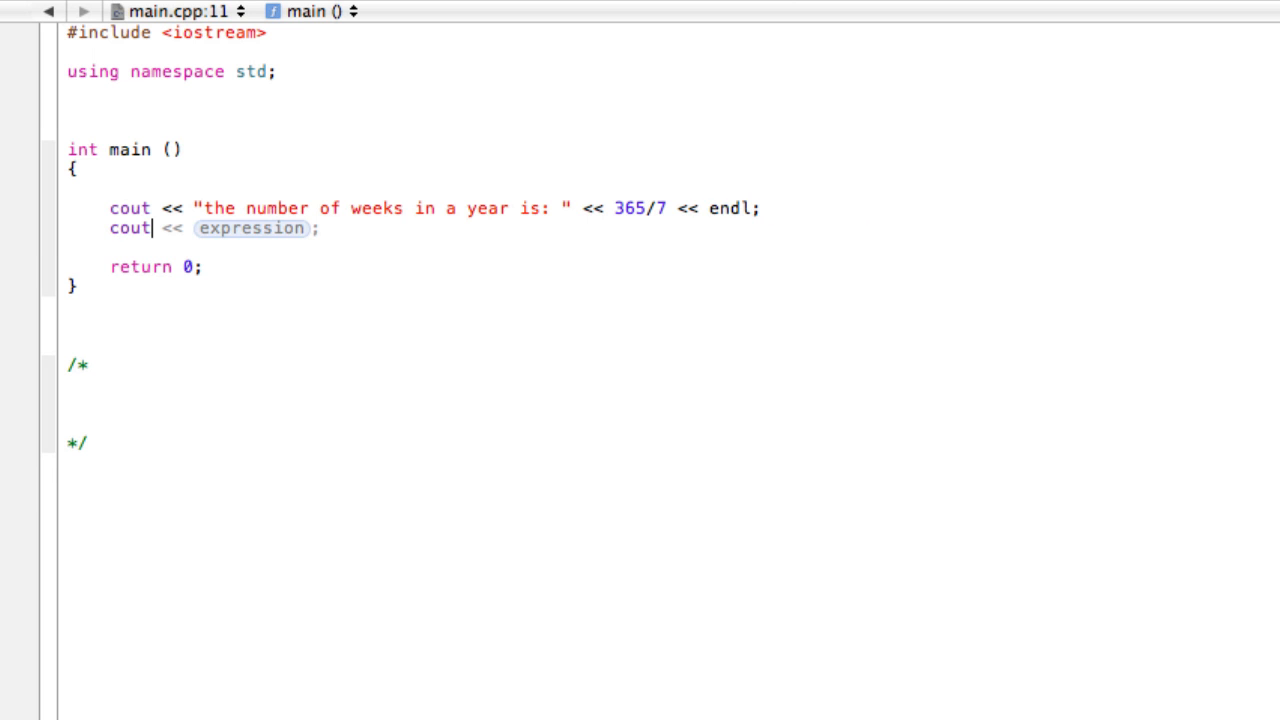
Type a line printing "the number of leftover days in a year is " << 365%7 << endl
text("the nu)
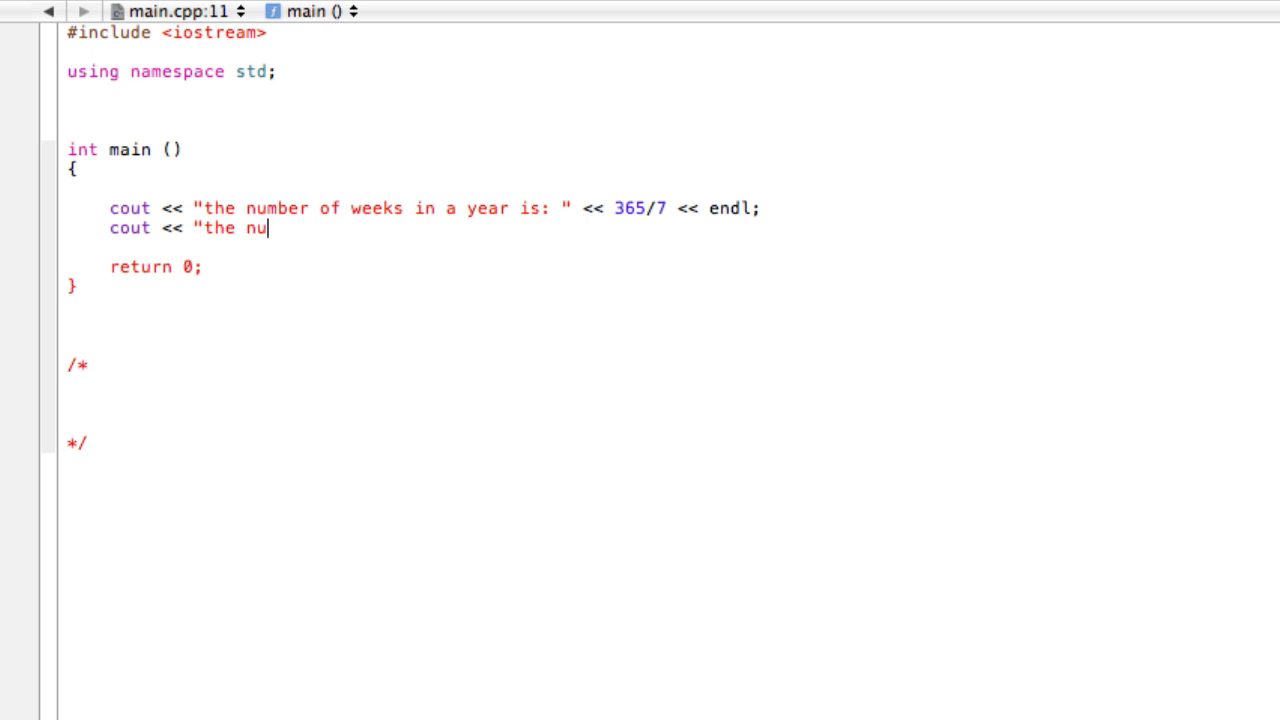
text(mber of)
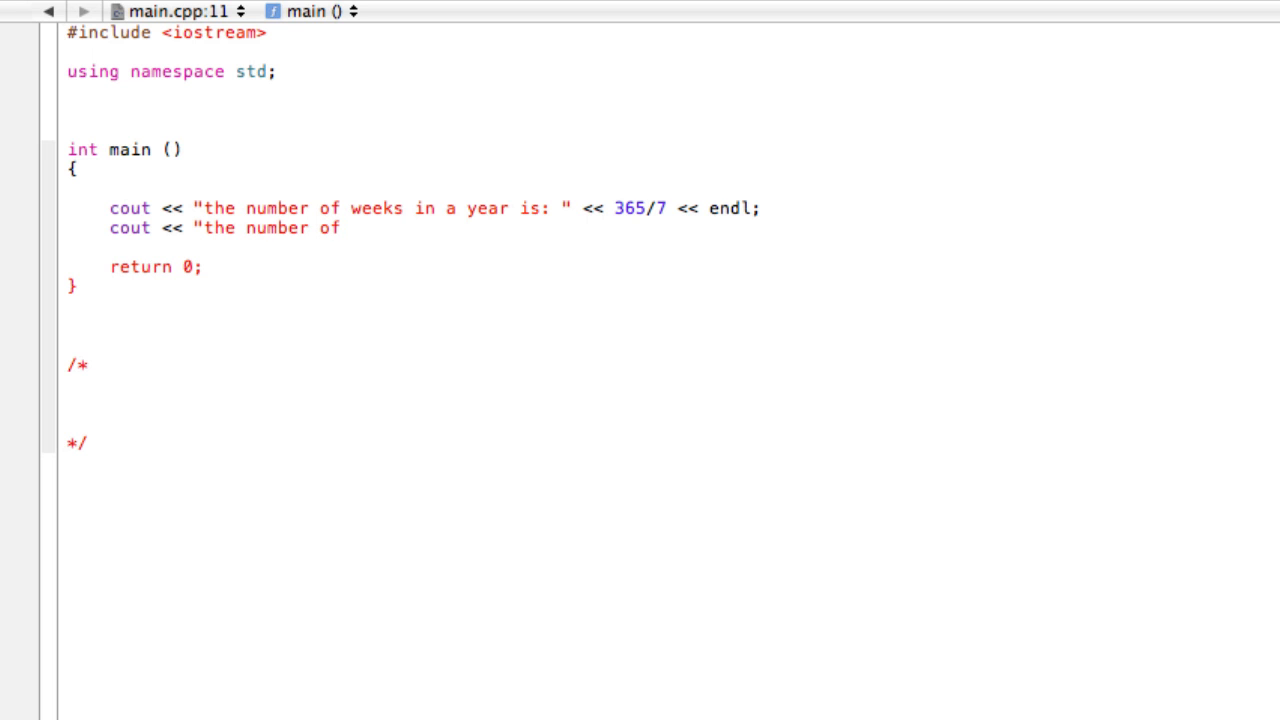
text(lef)
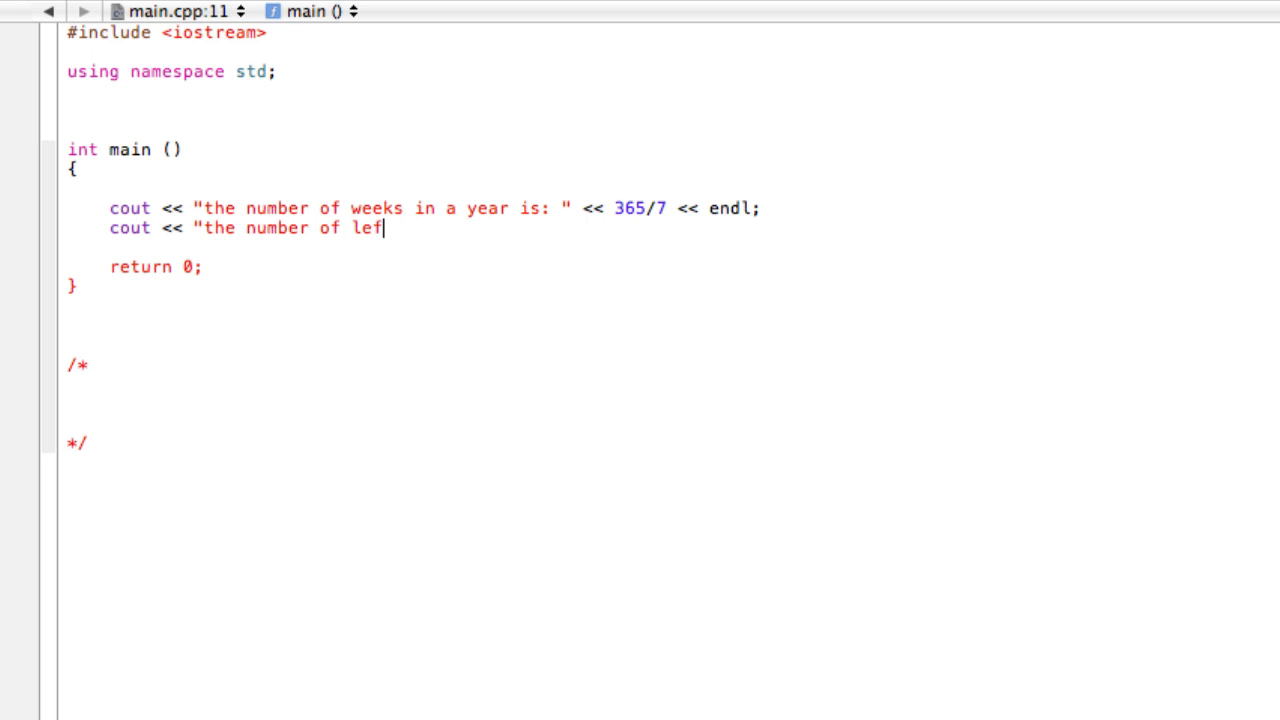
text(tover days is)
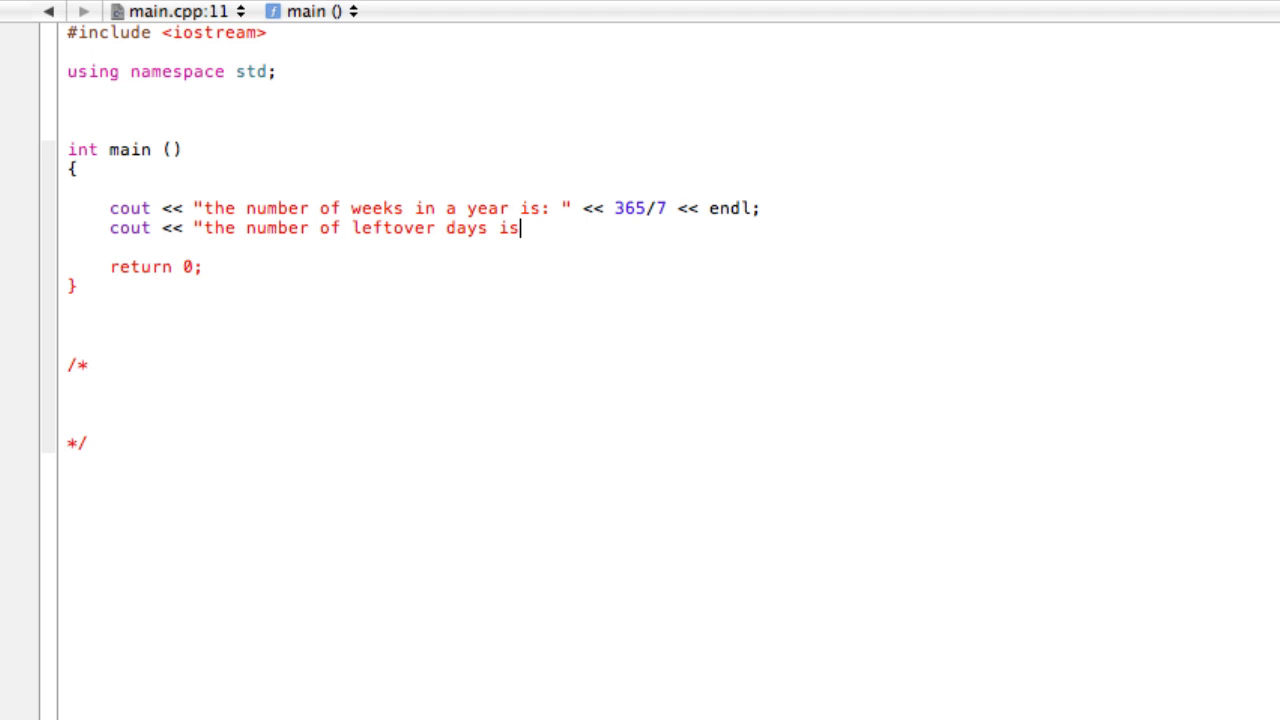
text(in)
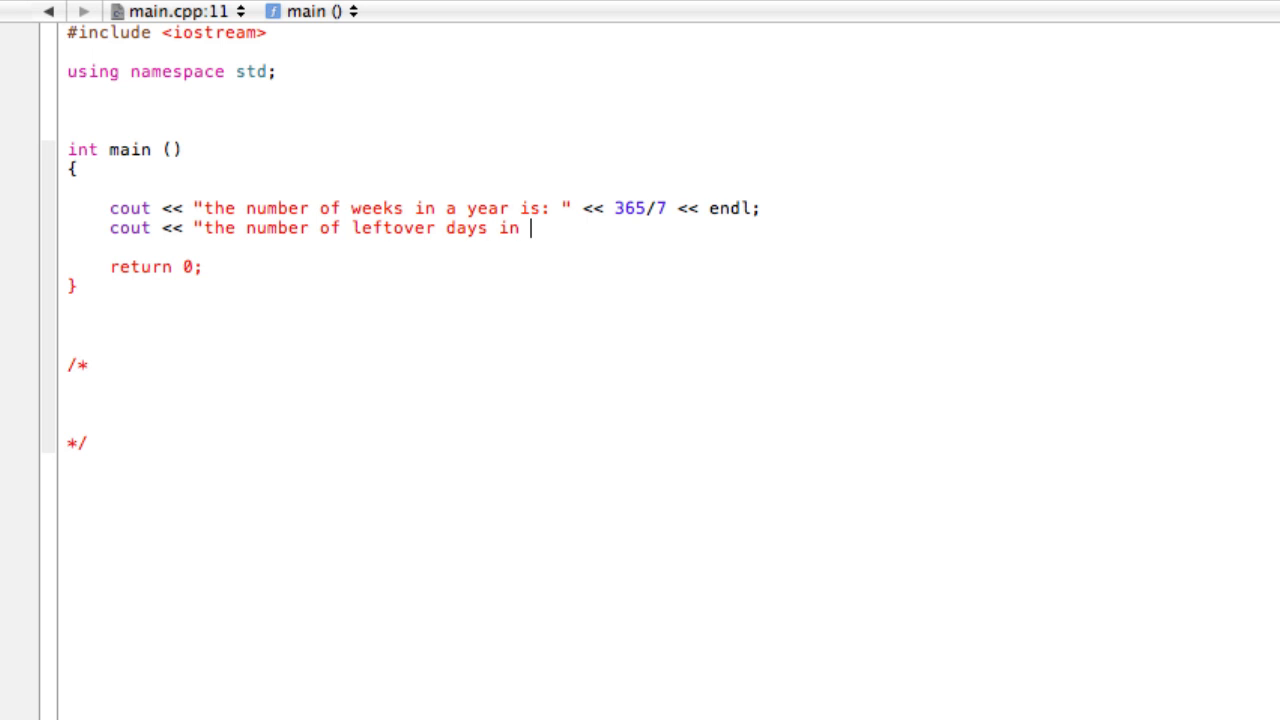
text(a year is)
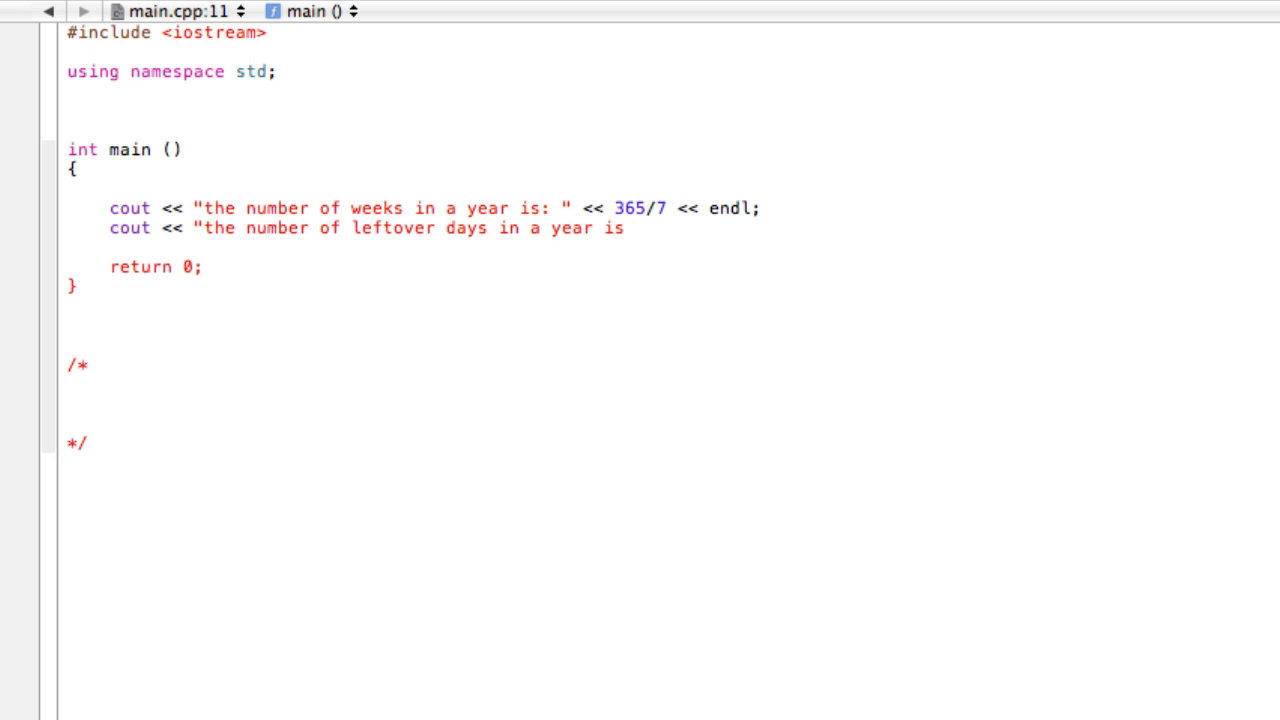
text(")
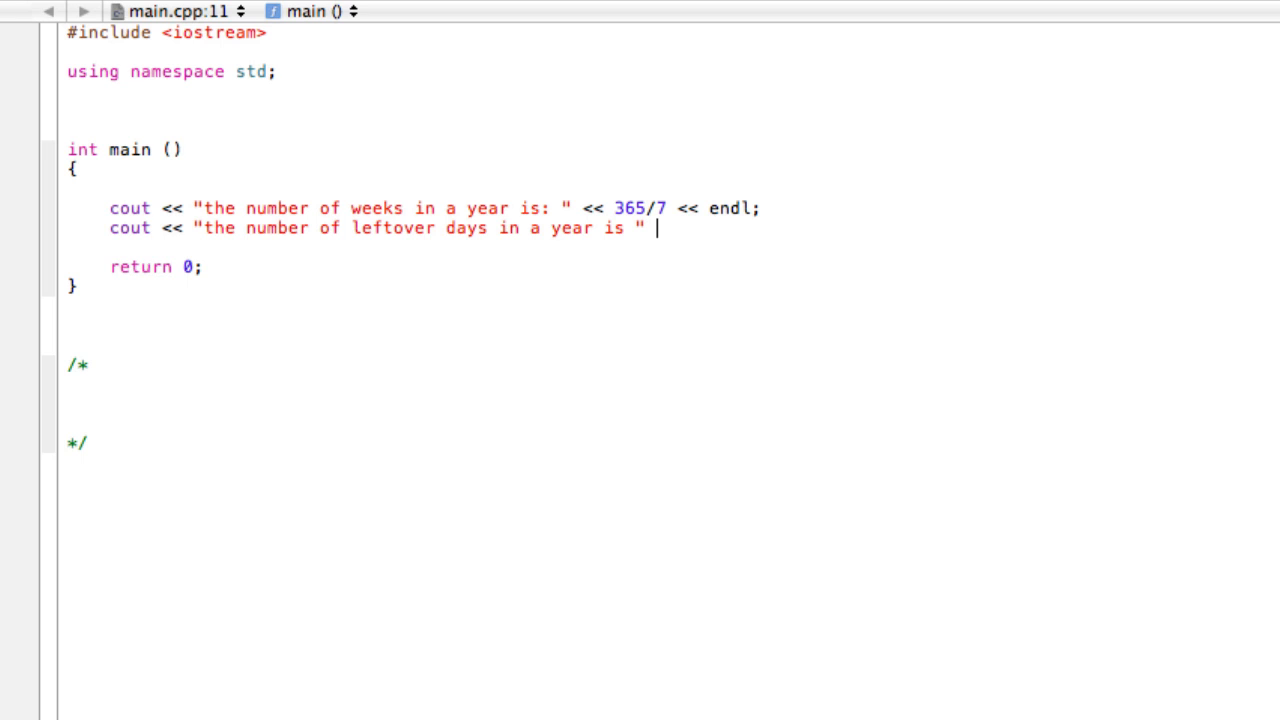
text(<<)
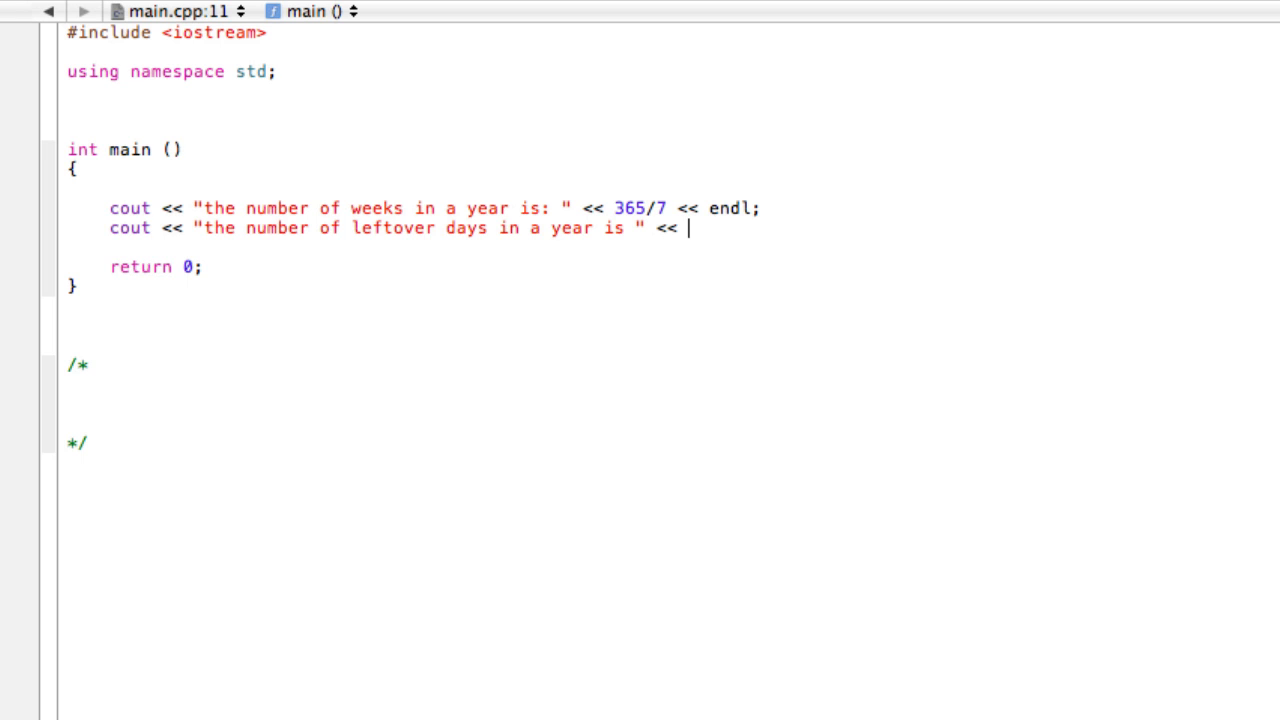
text(365)
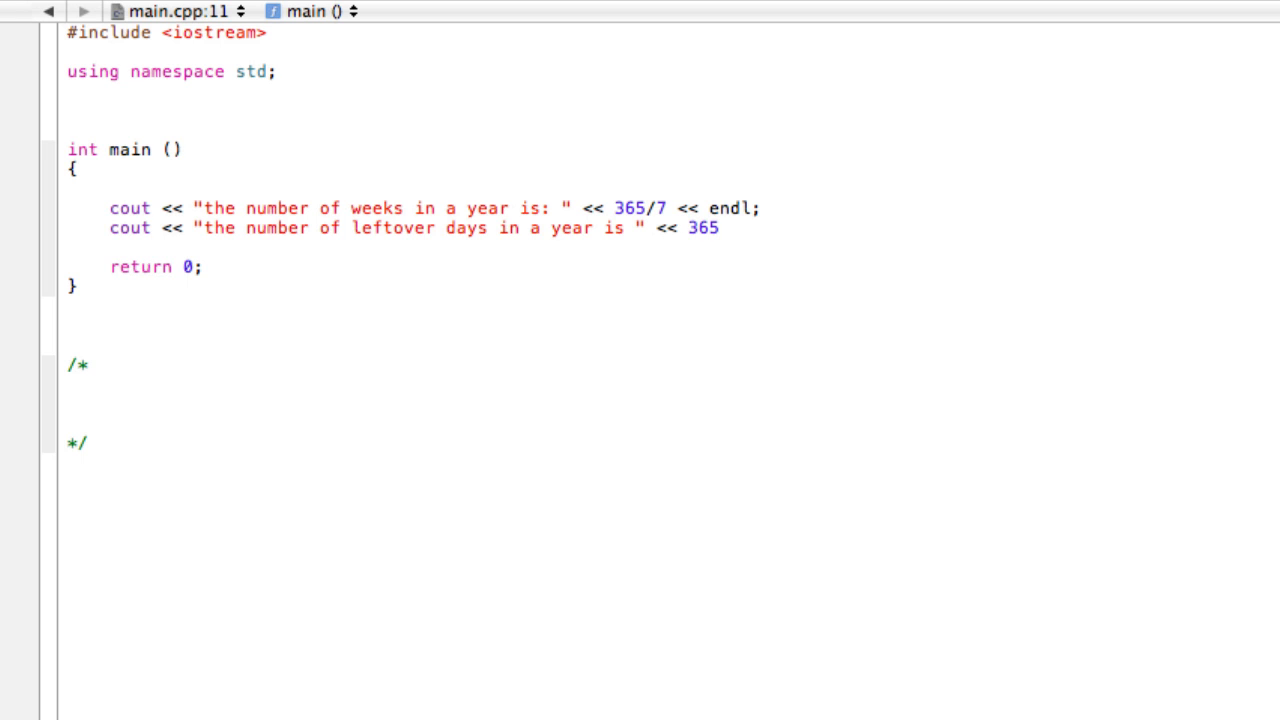
text(%7)
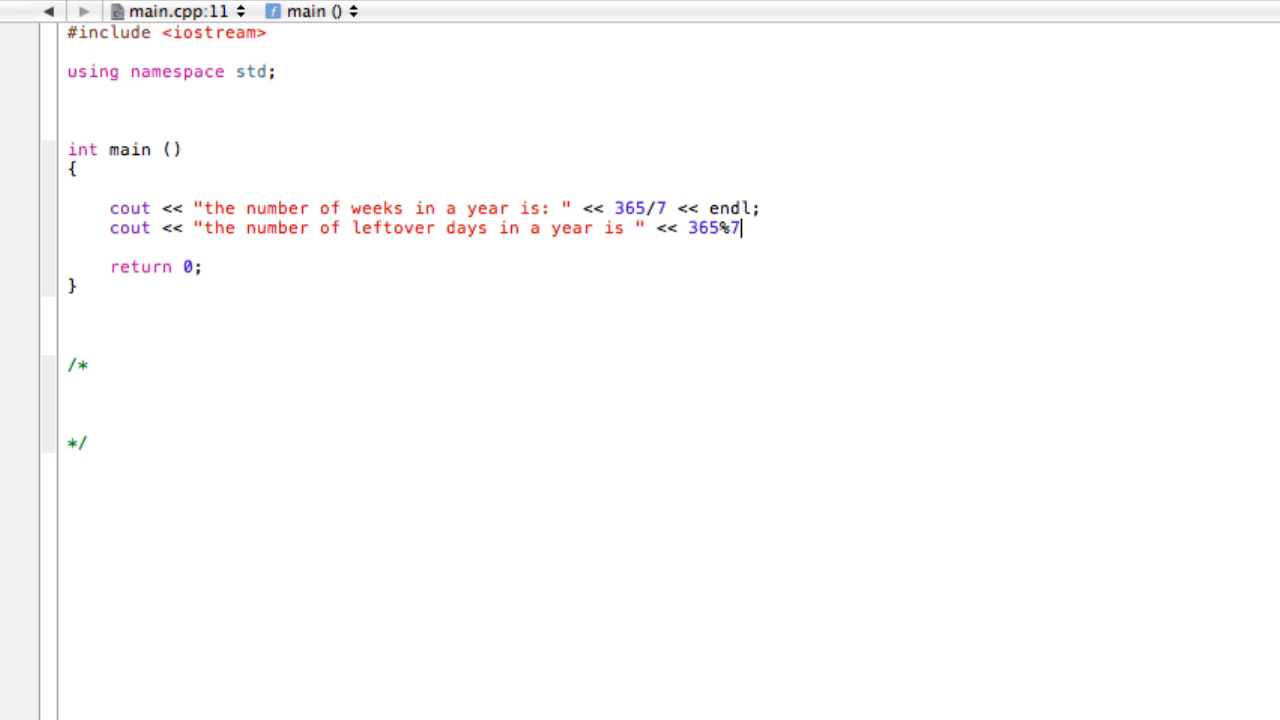
text(<<)
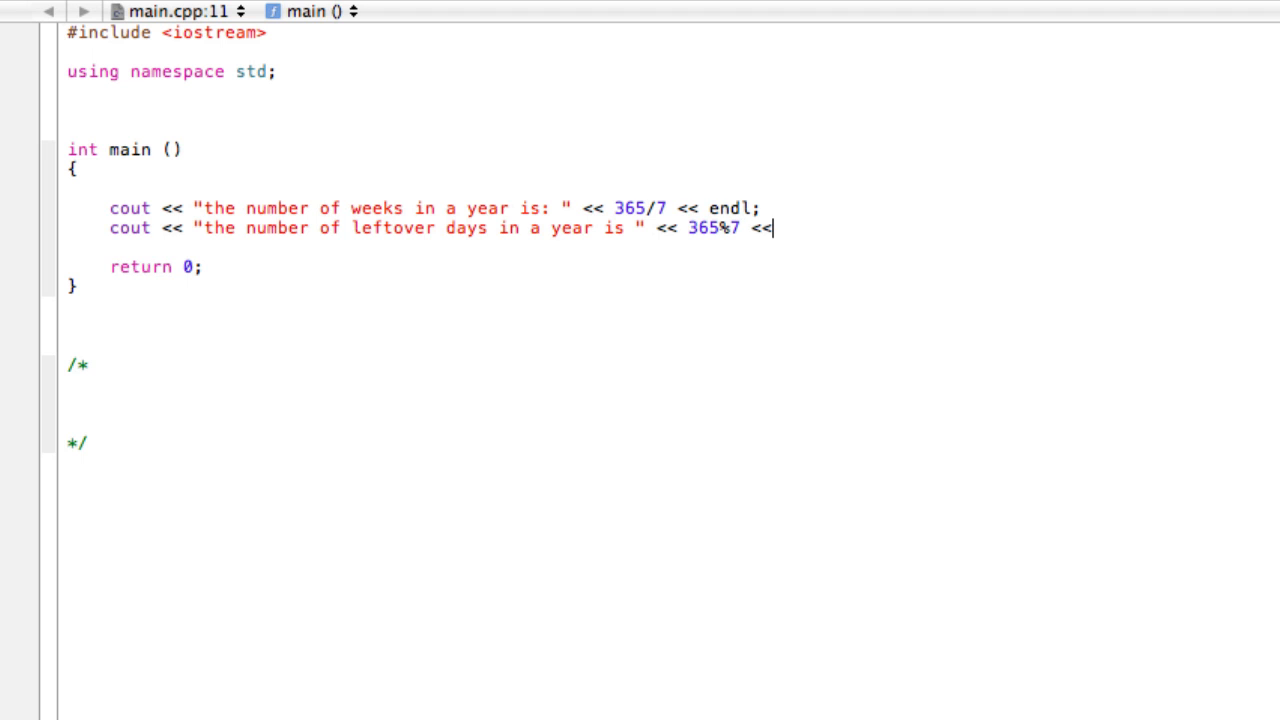
text(endl;)
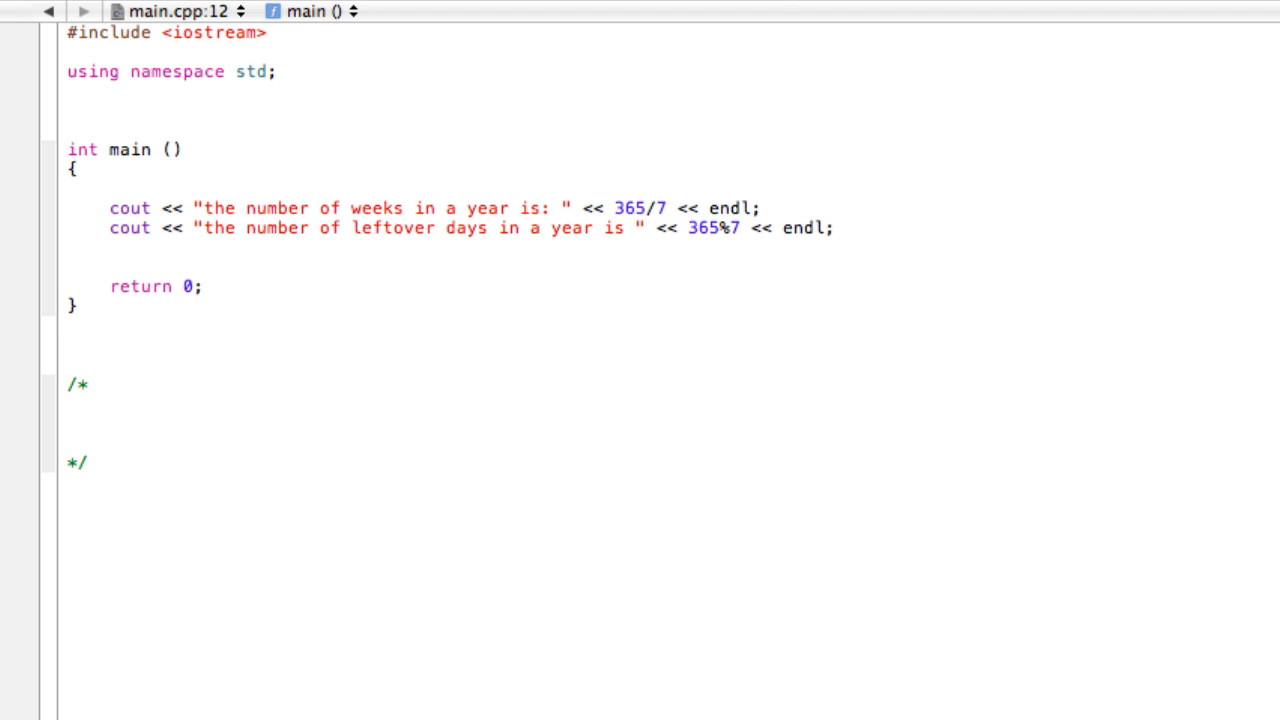
mouse_move(618, 246)
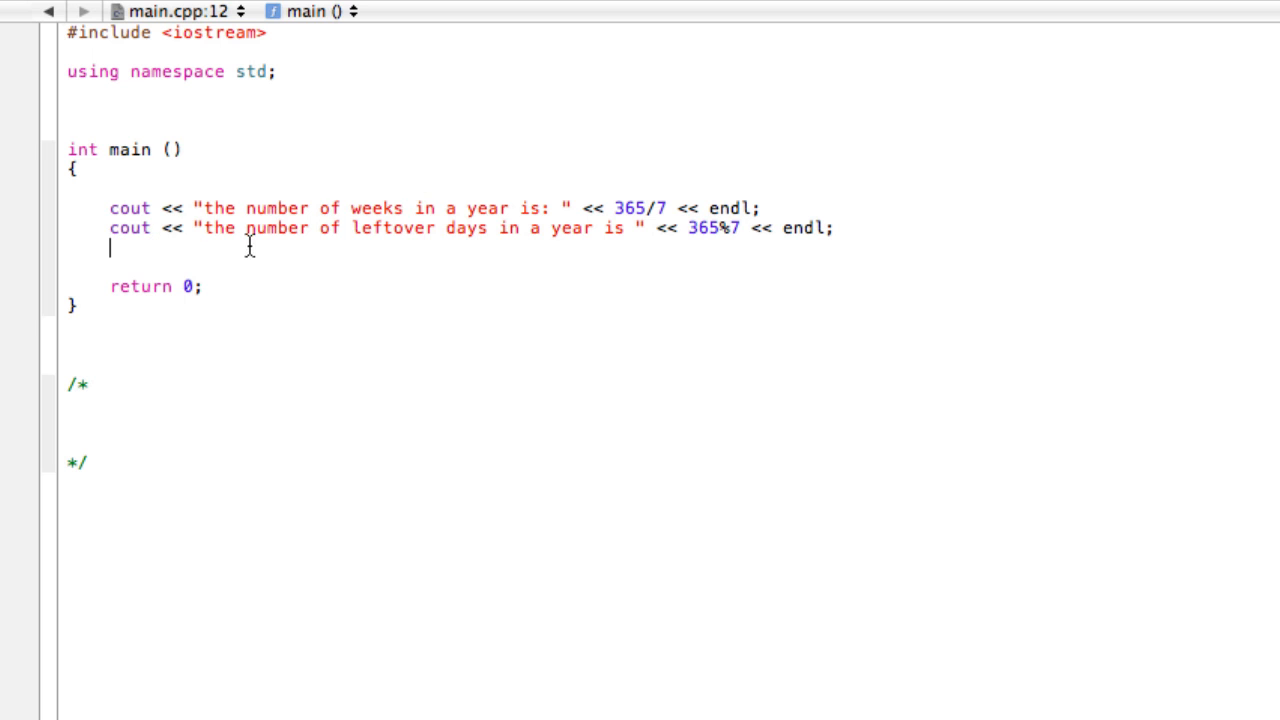
mouse_move(419, 228)
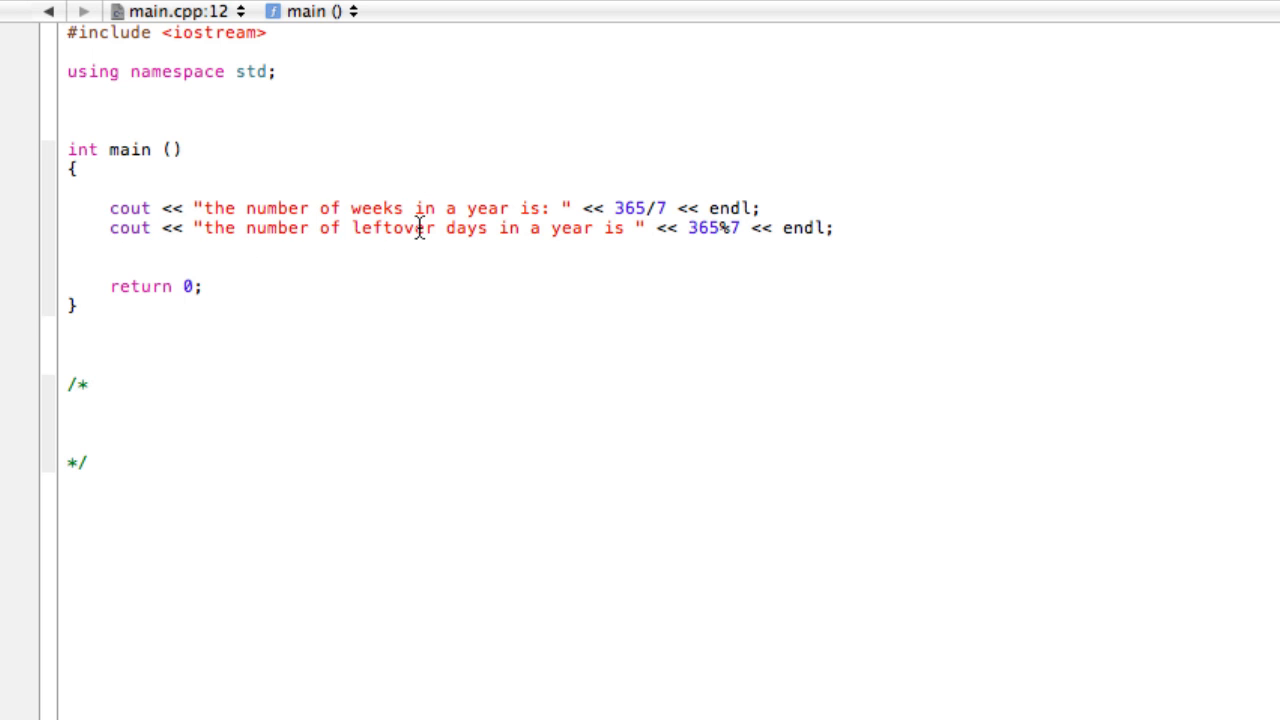
mouse_move(728, 228)
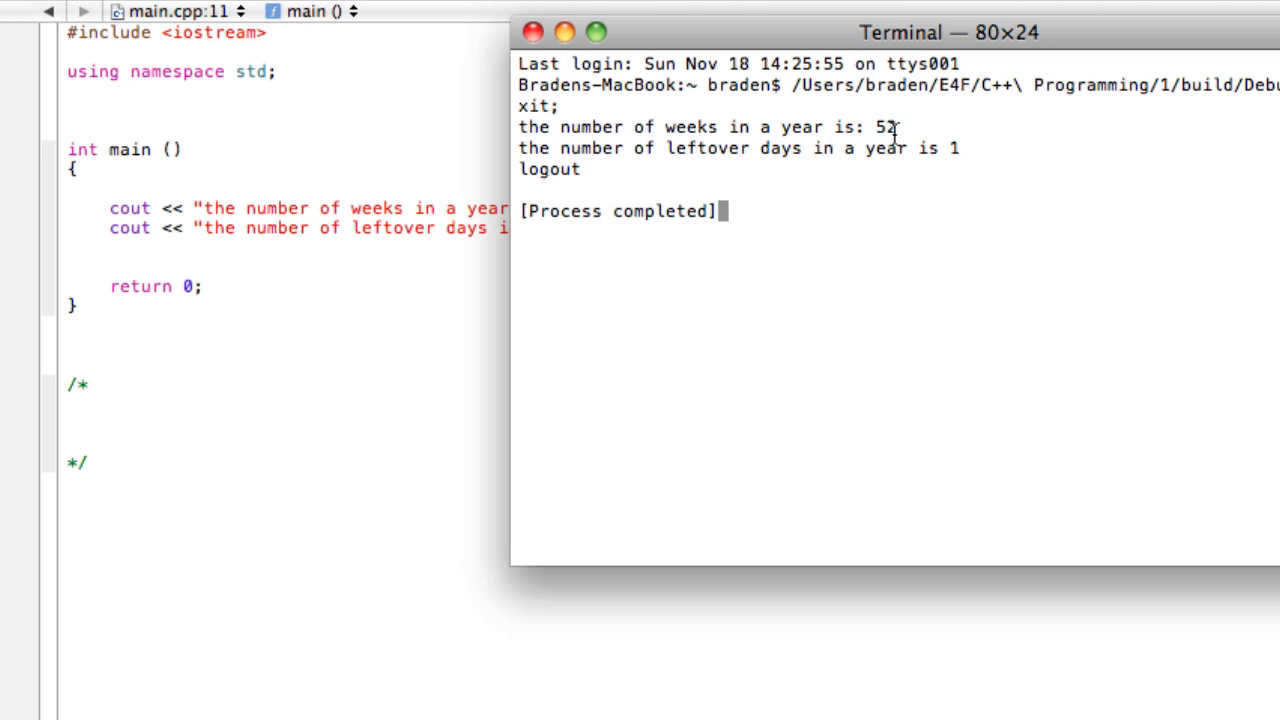
mouse_move(897, 168)
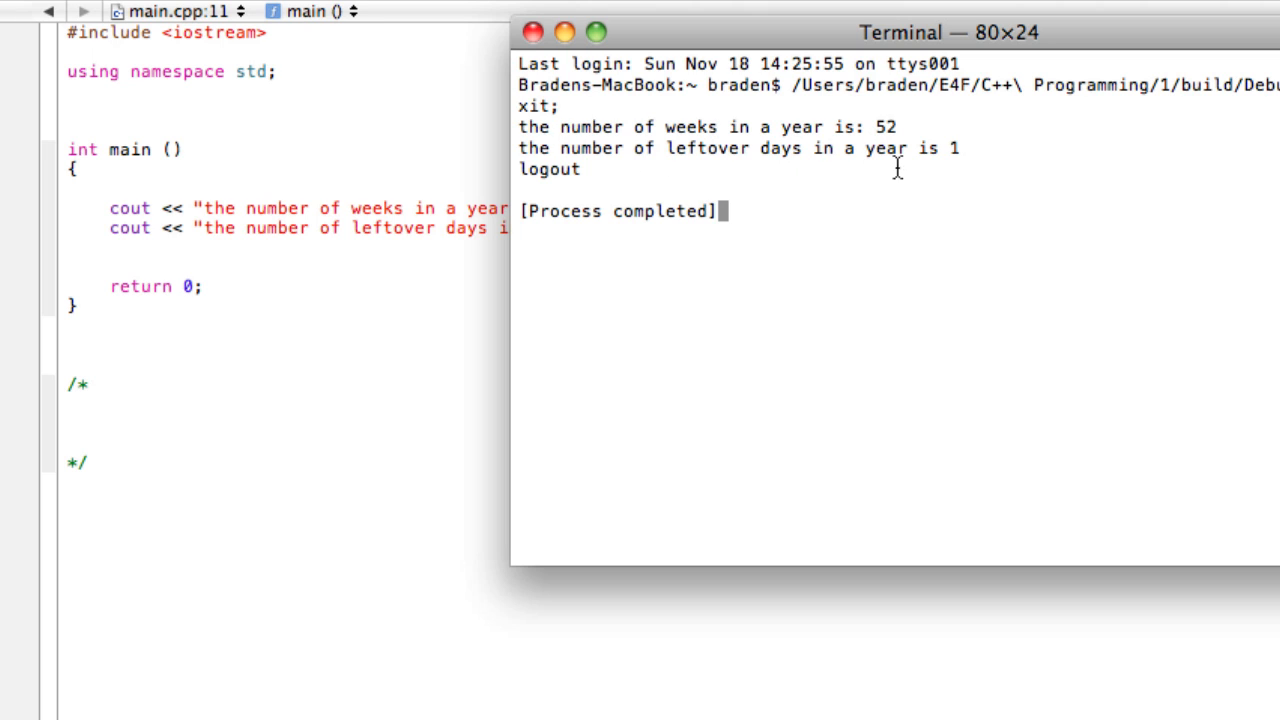
mouse_move(968, 160)
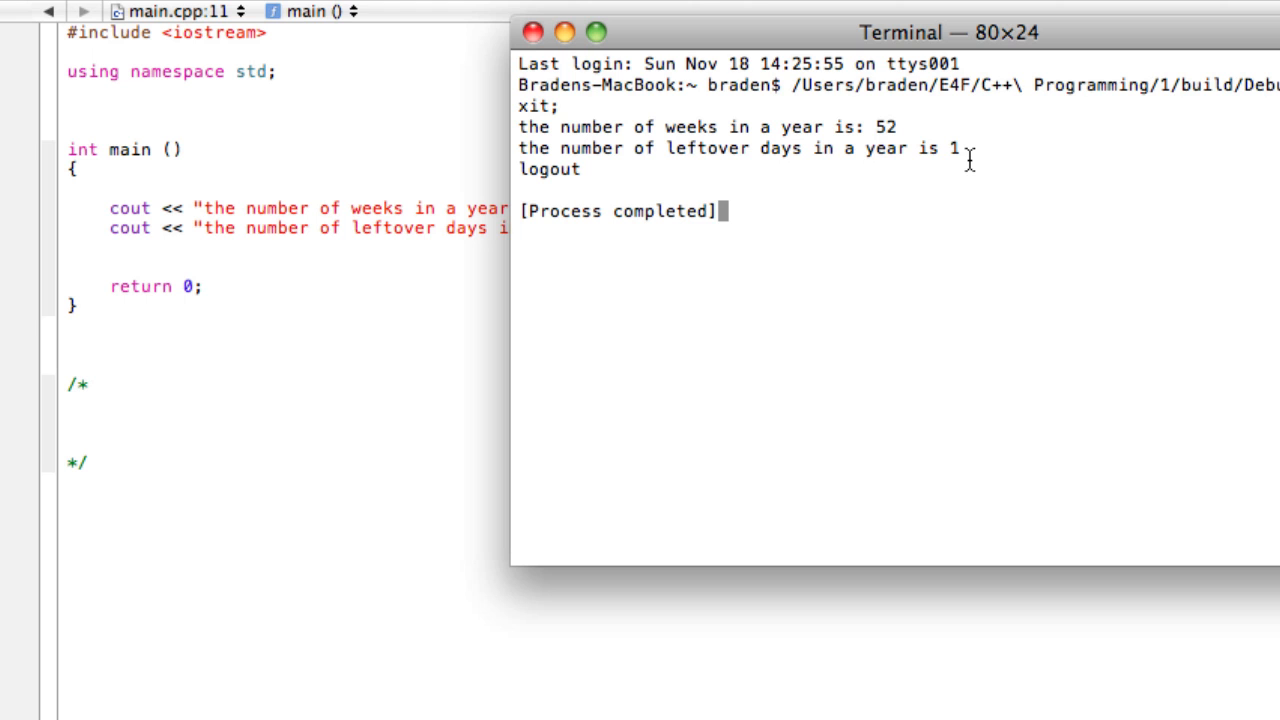
mouse_move(785, 85)
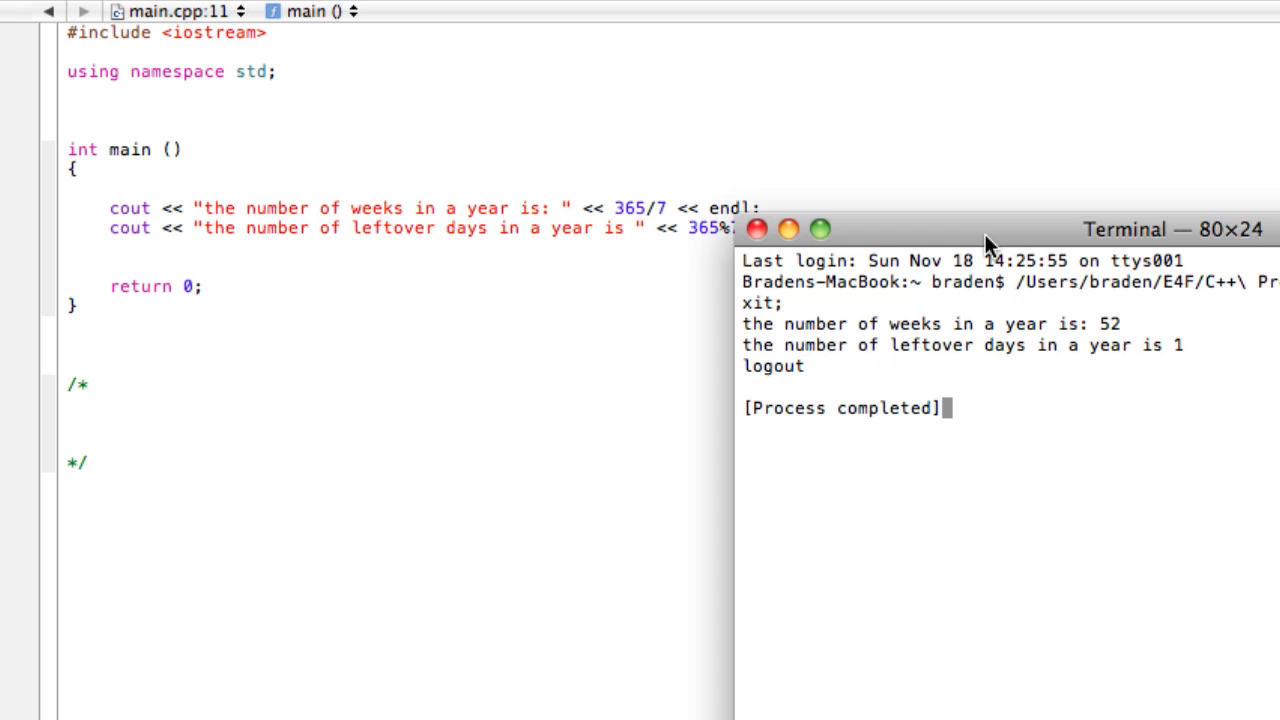
mouse_move(1192, 363)
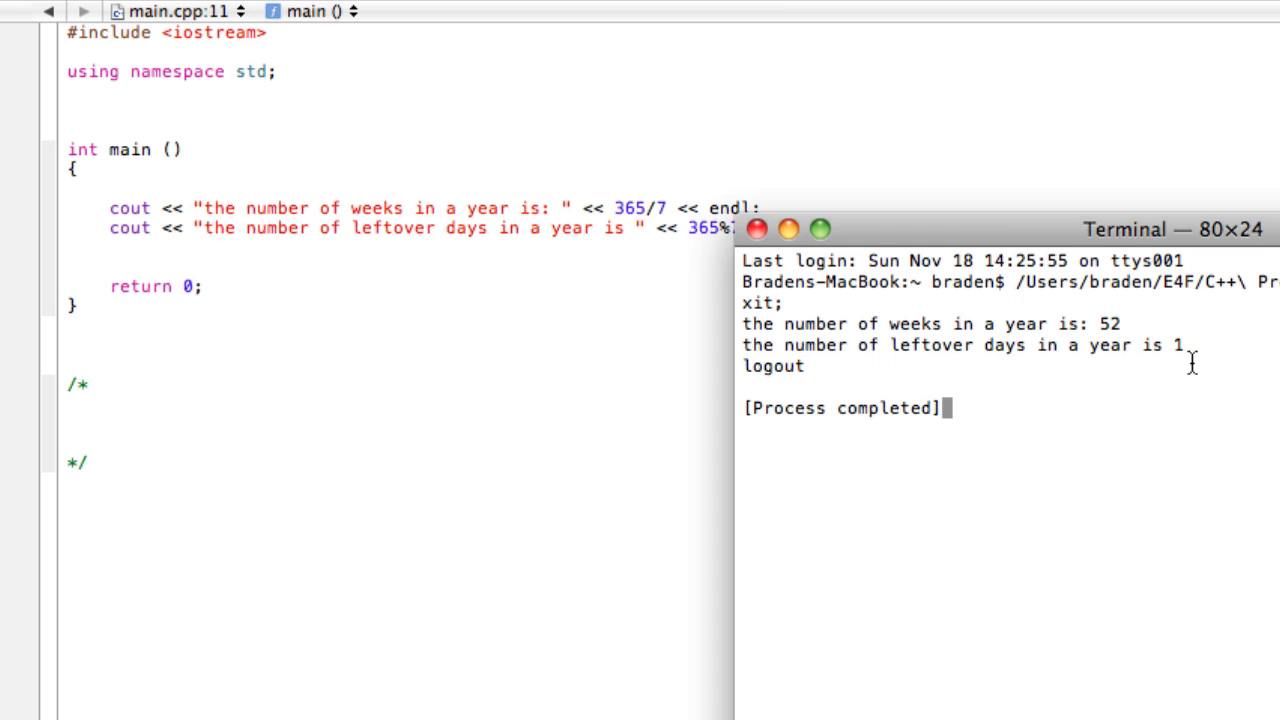
Close the Terminal window showing 52 weeks and 1 leftover day
click(756, 228)
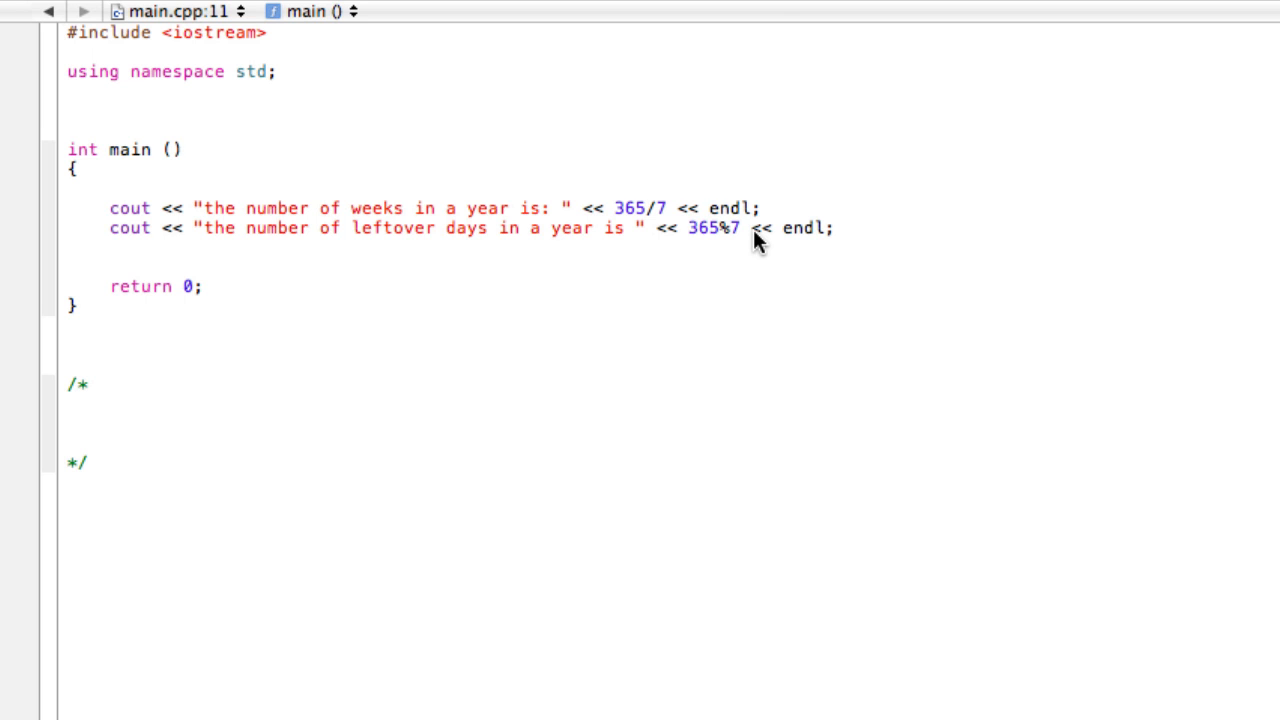
mouse_move(650, 268)
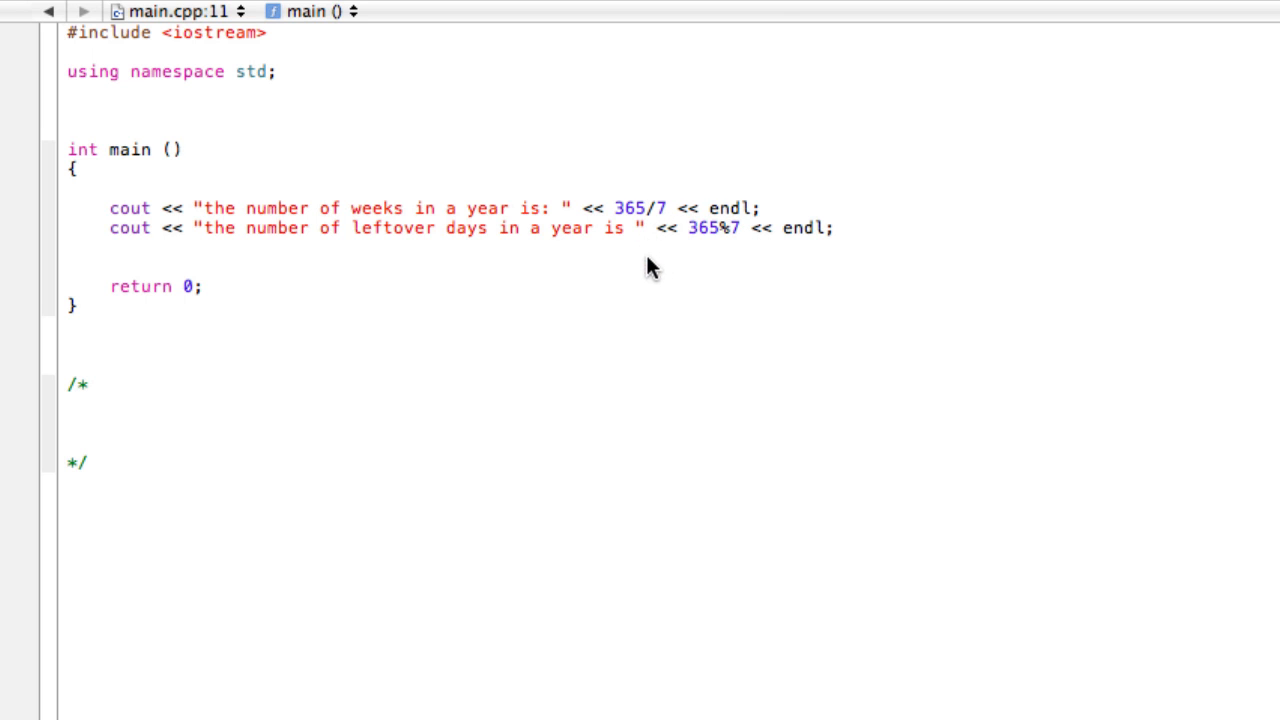
mouse_move(713, 235)
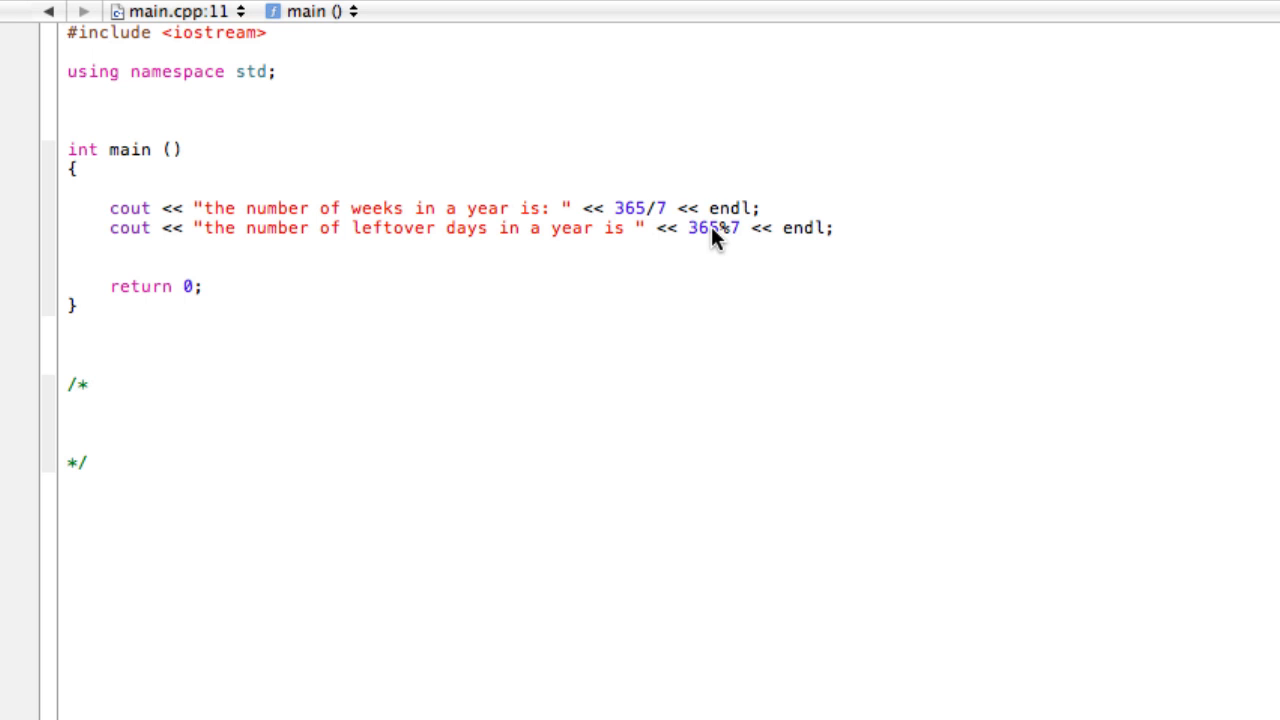
mouse_move(735, 240)
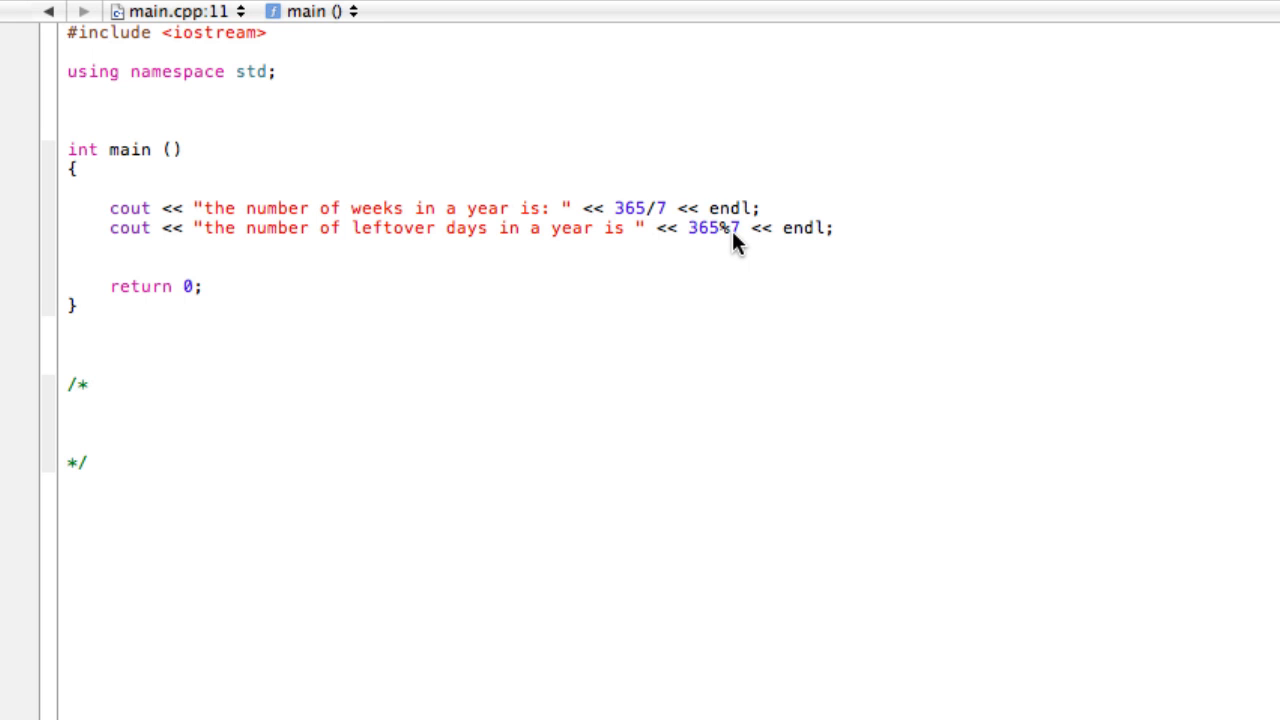